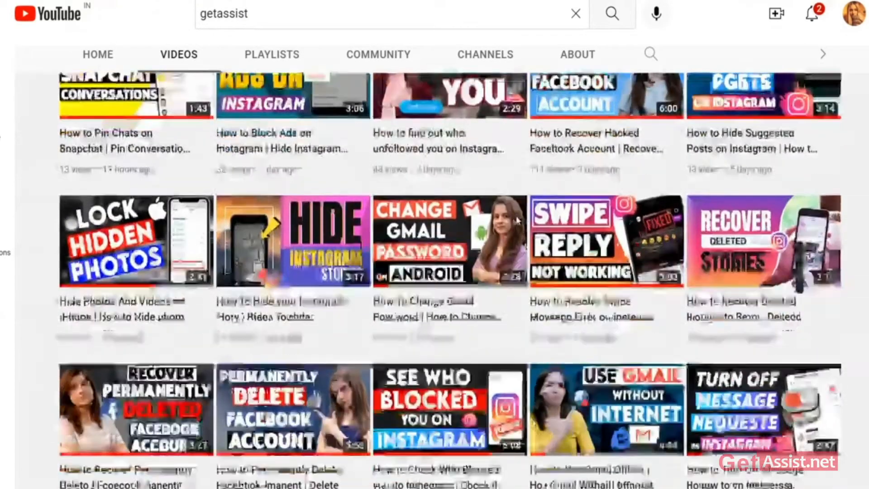
Search Google for 'ost to pst converter' and open Stellar's product page.
{"action": "scroll", "scroll_direction": "down", "scroll_amount": 3}
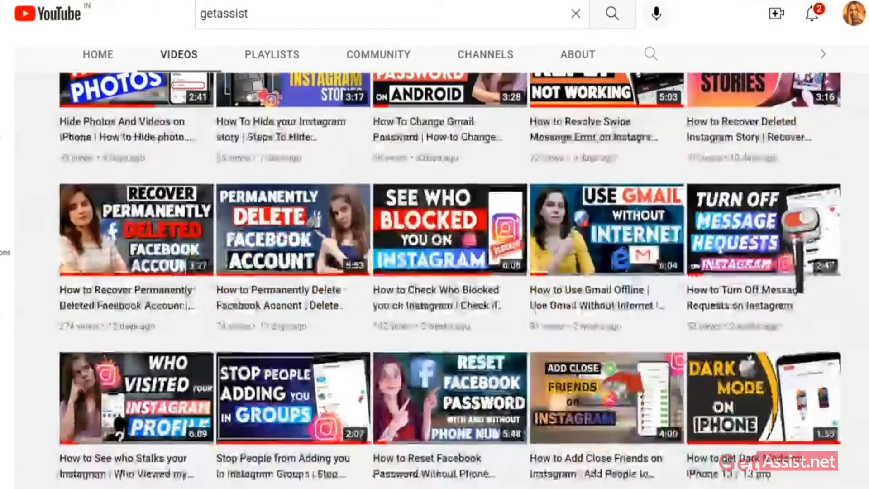
{"action": "scroll", "scroll_direction": "down", "scroll_amount": 3}
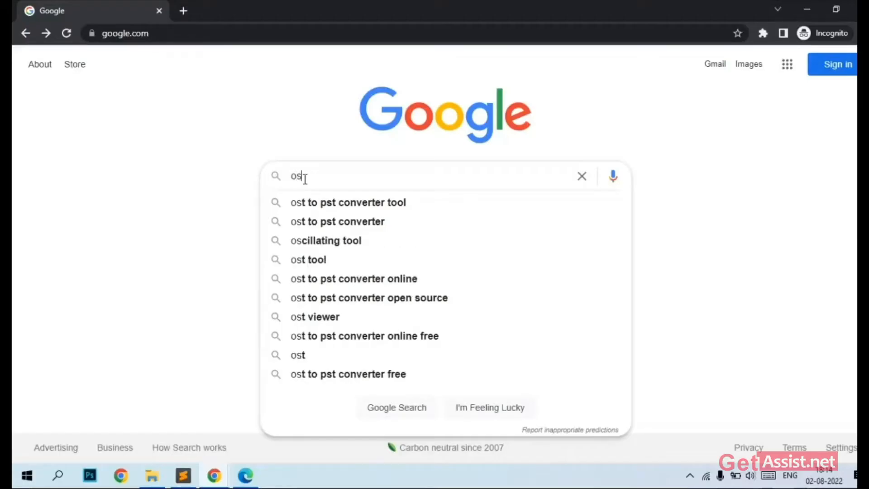
{"action": "type", "text": "to p"}
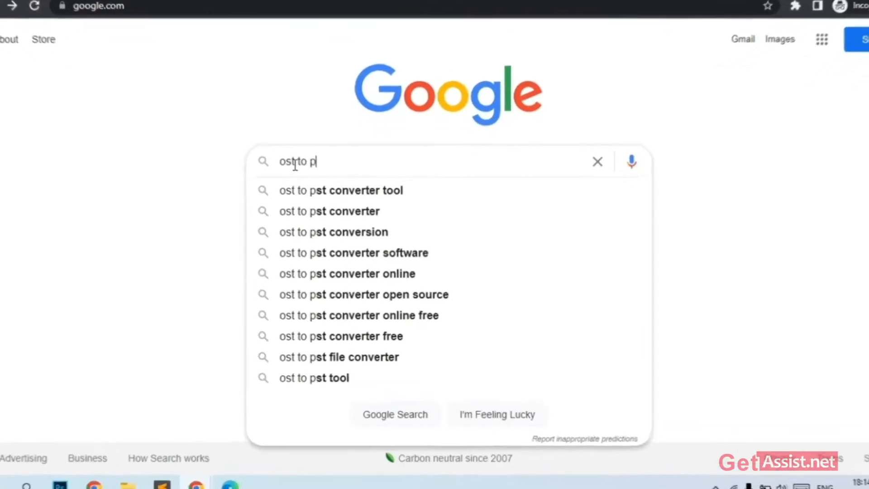
{"action": "type", "text": "st conver"}
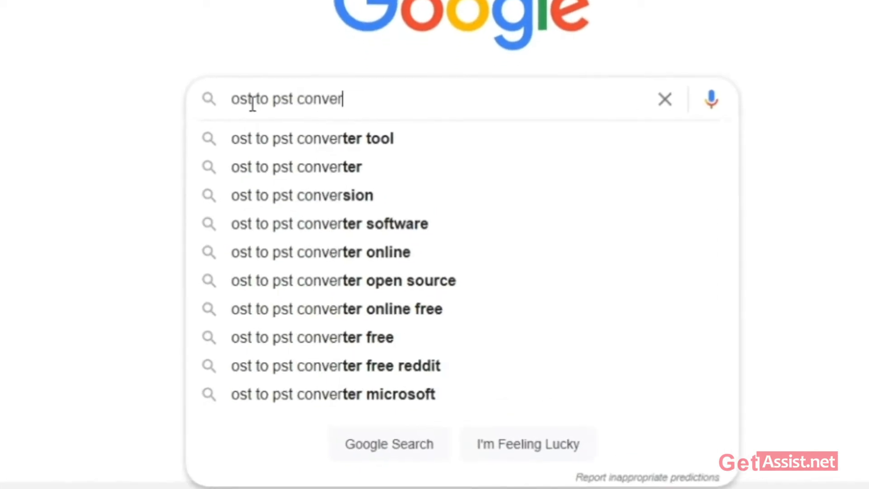
{"action": "left_click", "coordinate": [311, 138]}
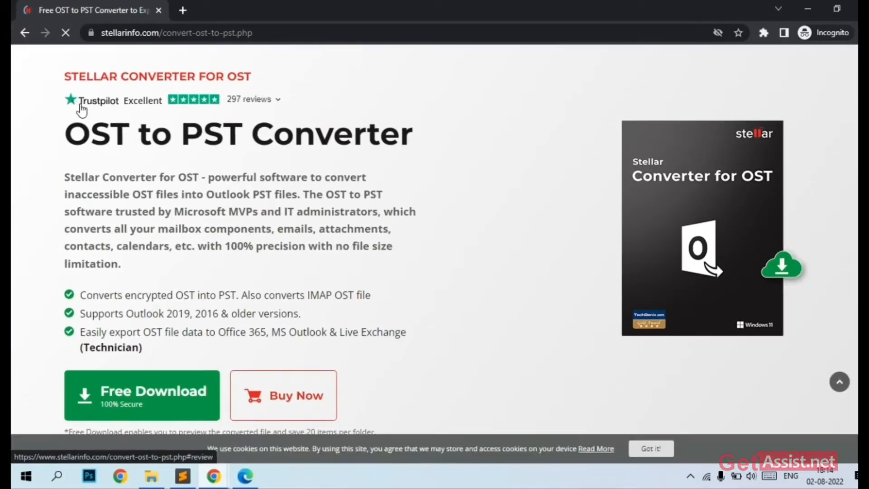
Browse the product page's Features and 'How it Works?' sections.
{"action": "scroll", "scroll_direction": "down", "scroll_amount": 3}
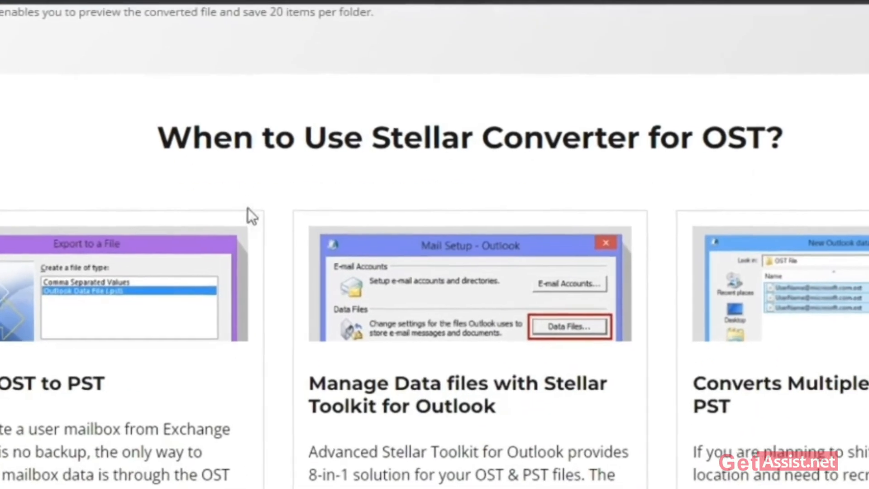
{"action": "scroll", "scroll_direction": "down", "scroll_amount": 3}
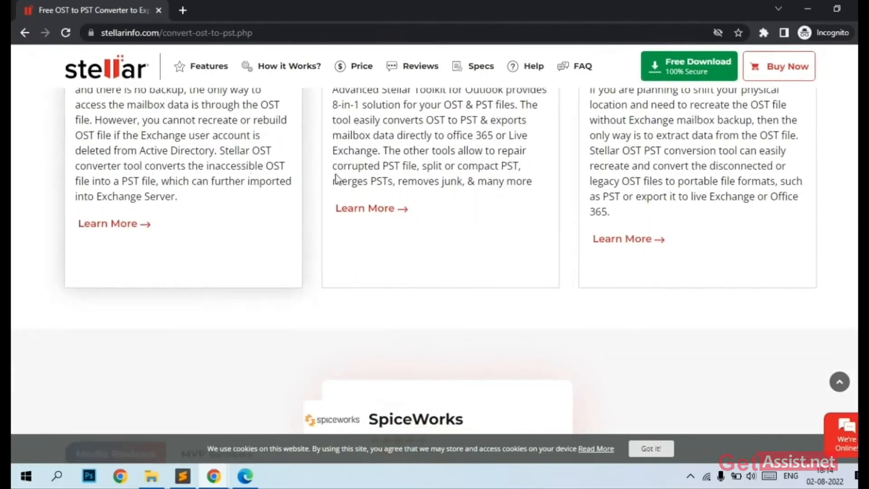
{"action": "scroll", "scroll_direction": "down", "scroll_amount": 3}
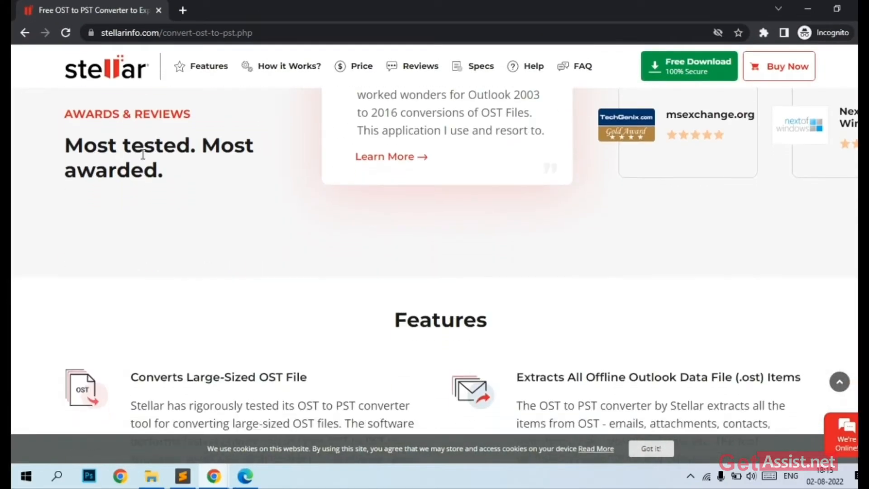
{"action": "left_click", "coordinate": [209, 66]}
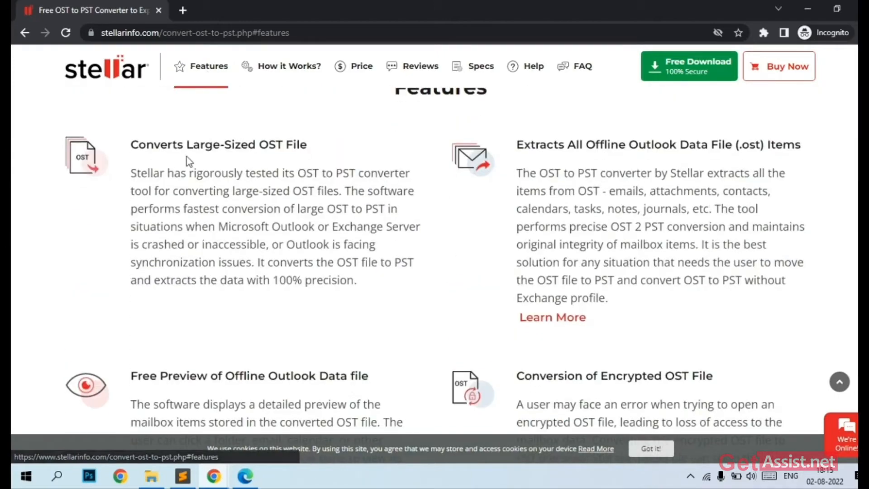
{"action": "scroll", "scroll_direction": "down", "scroll_amount": 3}
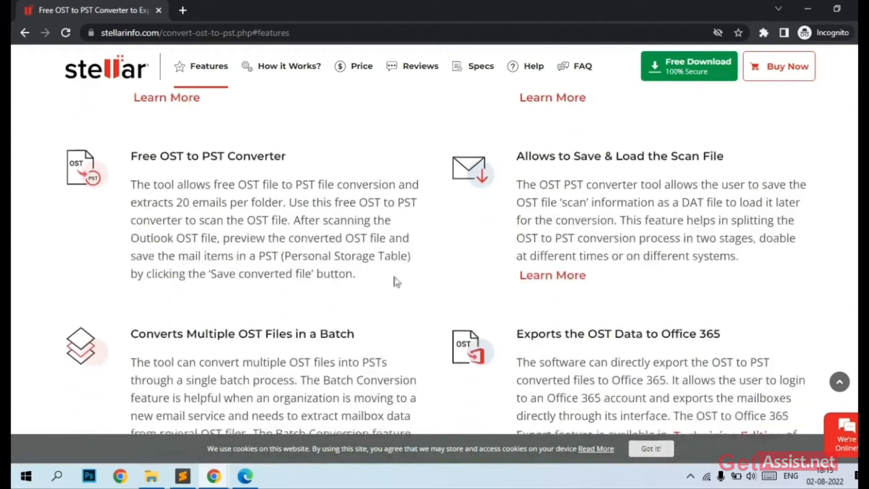
{"action": "scroll", "scroll_direction": "down", "scroll_amount": 3}
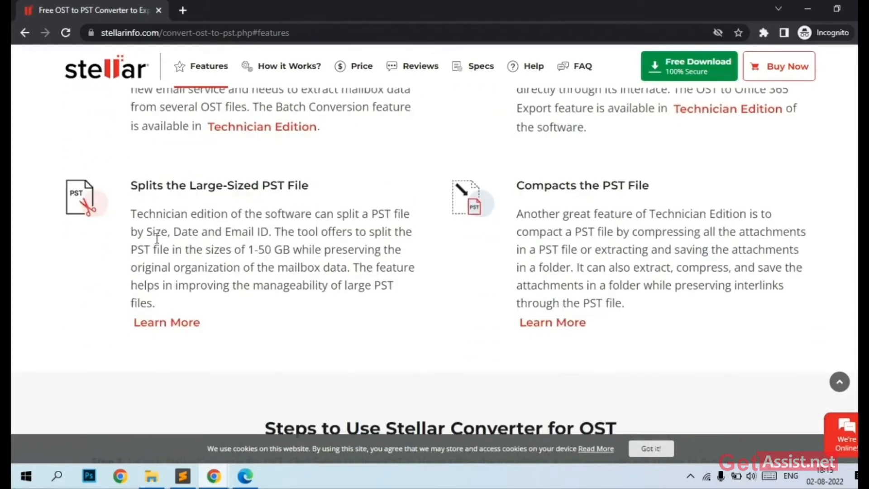
{"action": "left_click", "coordinate": [288, 66]}
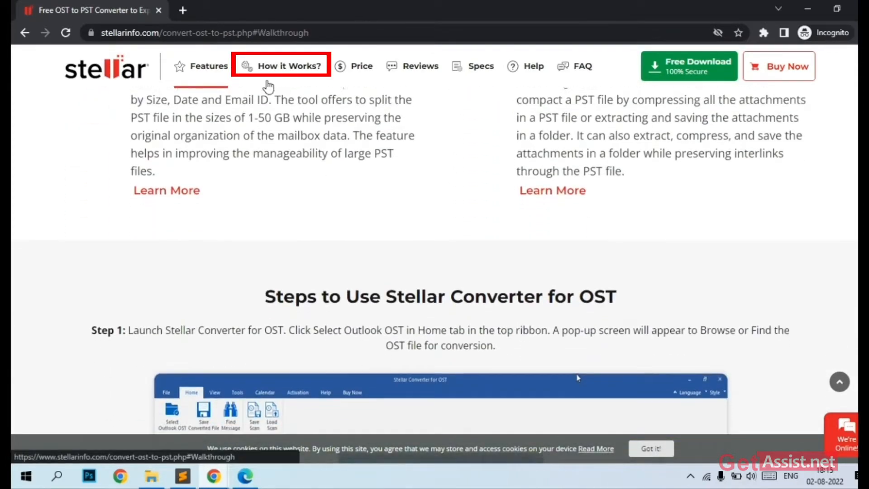
{"action": "scroll", "scroll_direction": "down", "scroll_amount": 3}
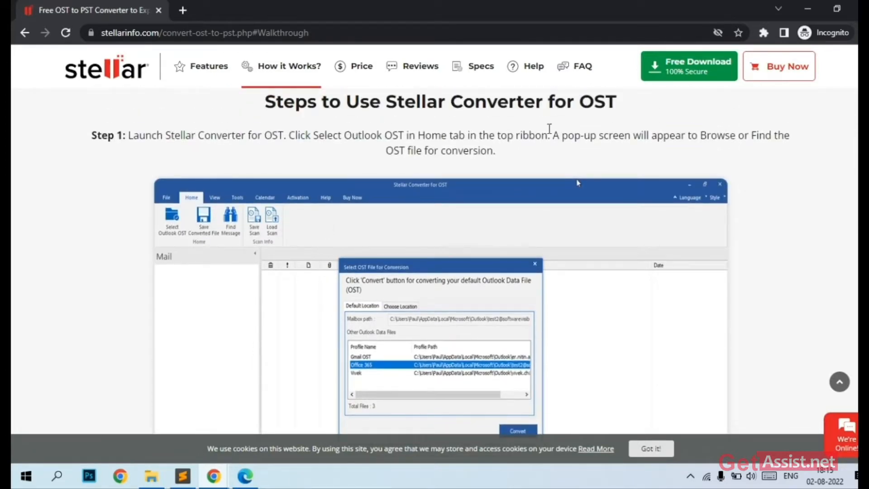
{"action": "scroll", "scroll_direction": "down", "scroll_amount": 3}
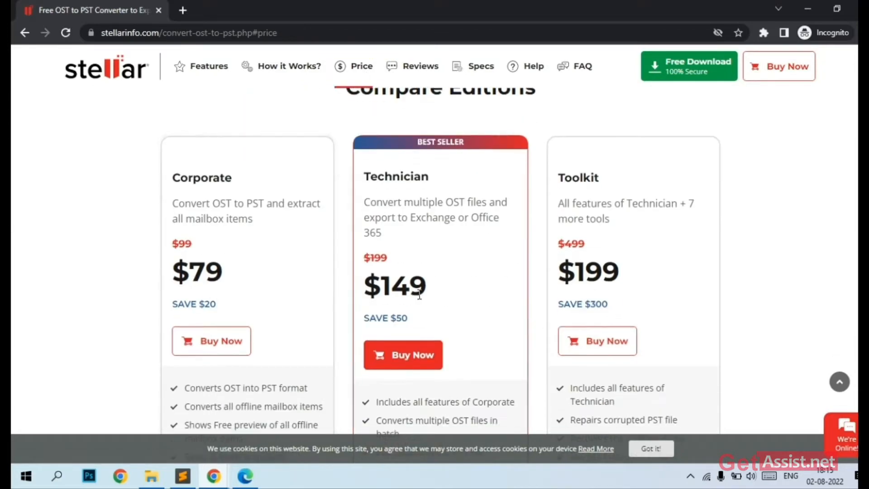
Scroll past Price and Specs to the FAQ about corrupted OST files.
{"action": "scroll", "scroll_direction": "down", "scroll_amount": 3}
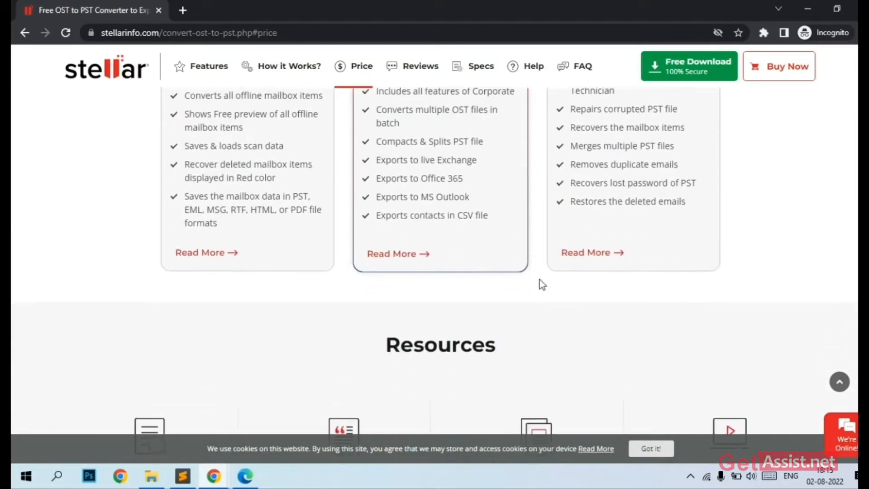
{"action": "scroll", "scroll_direction": "down", "scroll_amount": 3}
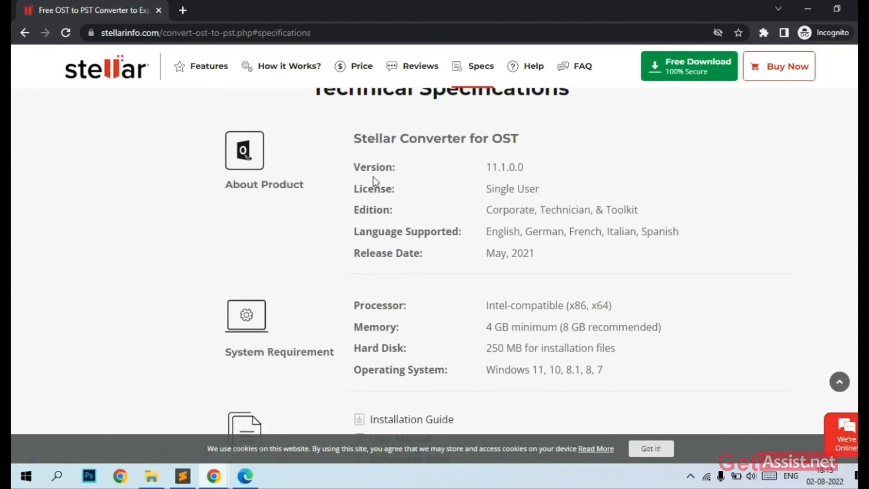
{"action": "mouse_move", "coordinate": [511, 209]}
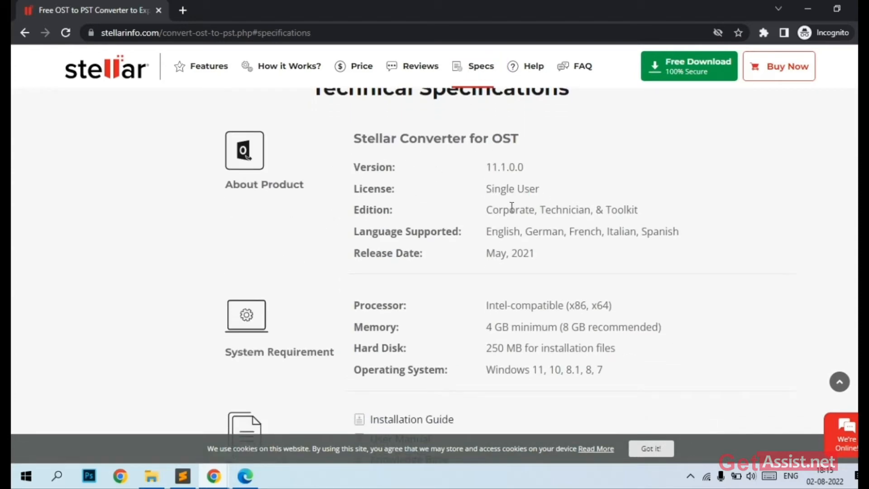
{"action": "scroll", "scroll_direction": "down", "scroll_amount": 3}
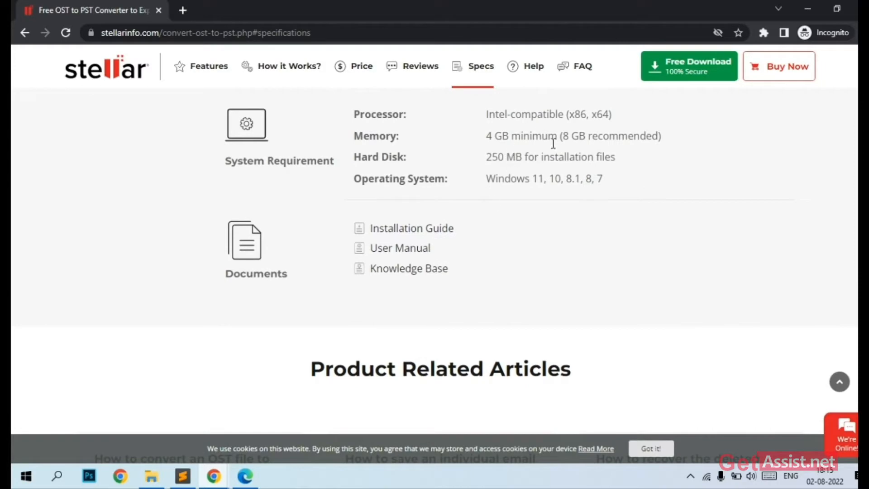
{"action": "mouse_move", "coordinate": [493, 185]}
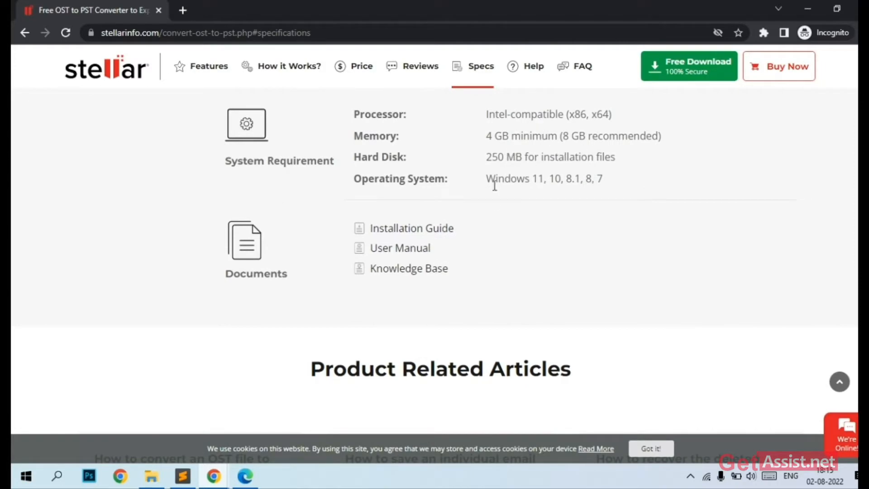
{"action": "scroll", "scroll_direction": "down", "scroll_amount": 3}
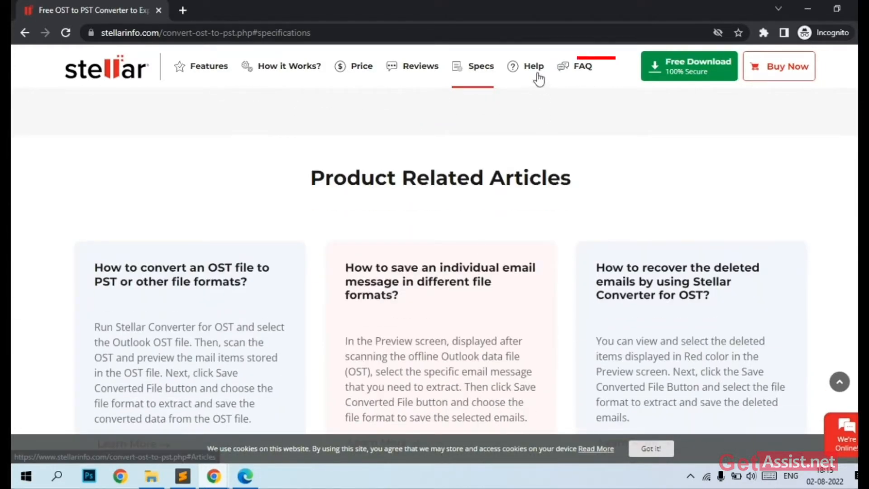
{"action": "left_click", "coordinate": [582, 66]}
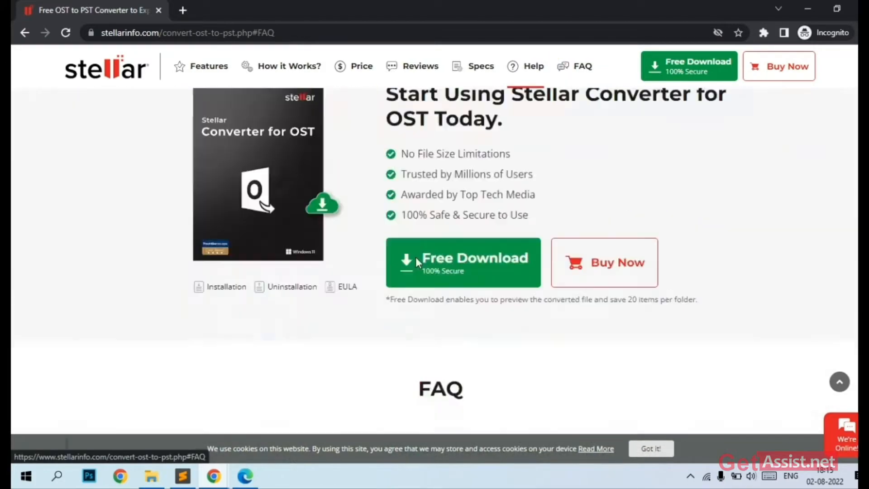
{"action": "scroll", "scroll_direction": "down", "scroll_amount": 3}
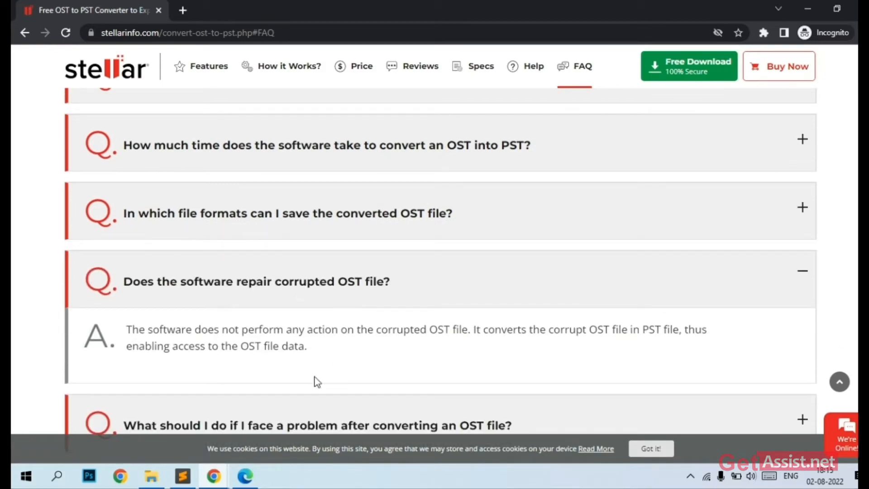
Start the free Stellar Converter for OST download from the green header button.
{"action": "left_click", "coordinate": [481, 66]}
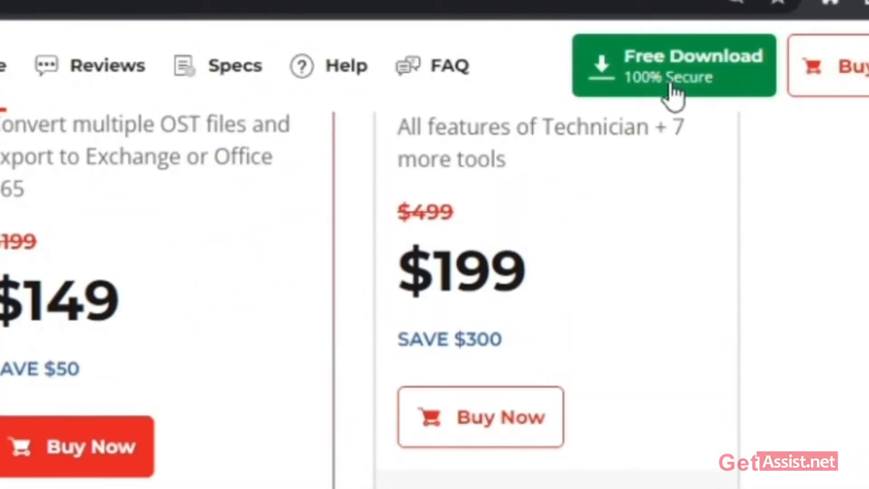
{"action": "scroll", "scroll_direction": "down", "scroll_amount": 3}
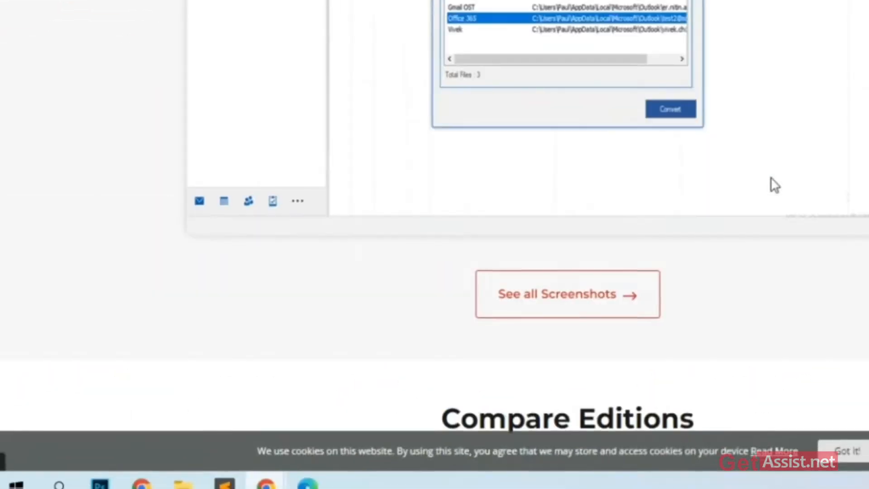
{"action": "scroll", "scroll_direction": "up", "scroll_amount": 3}
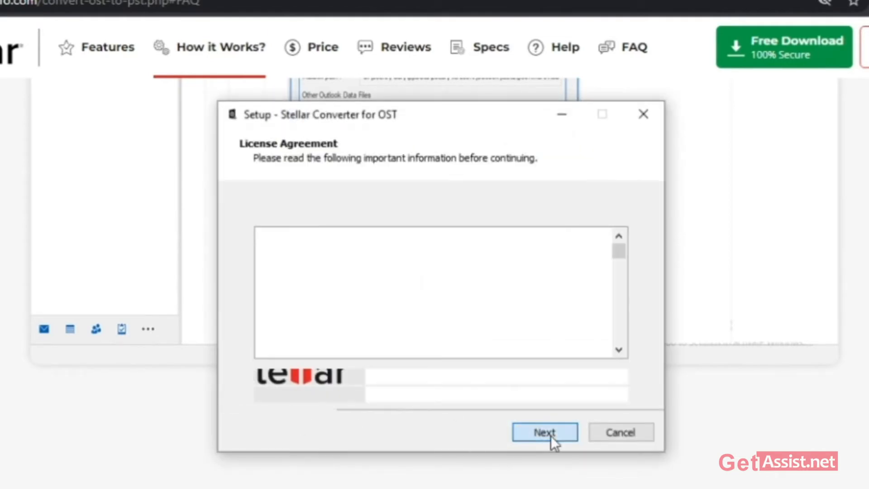
Accept the license and install with default folders and a desktop shortcut.
{"action": "left_click", "coordinate": [544, 431]}
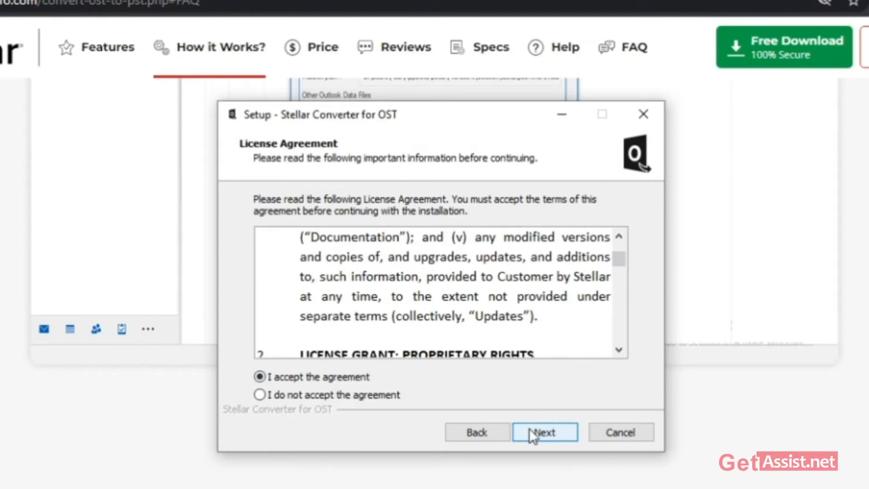
{"action": "left_click", "coordinate": [544, 432]}
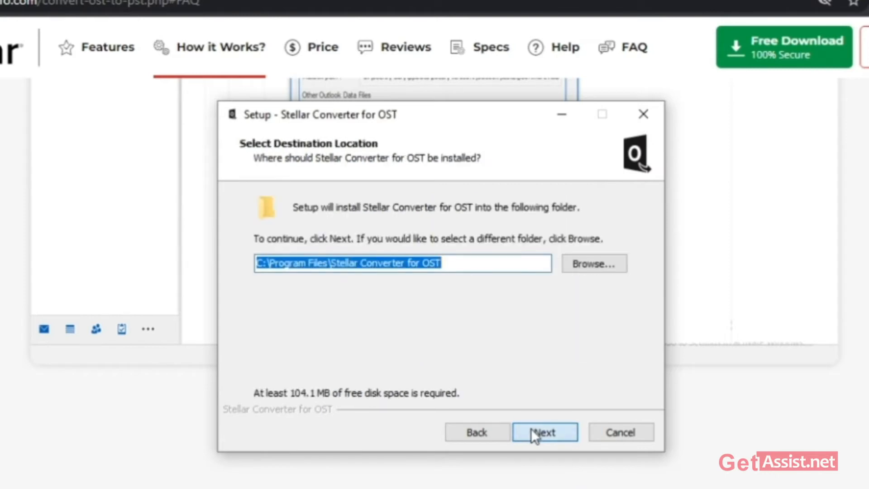
{"action": "mouse_move", "coordinate": [509, 305]}
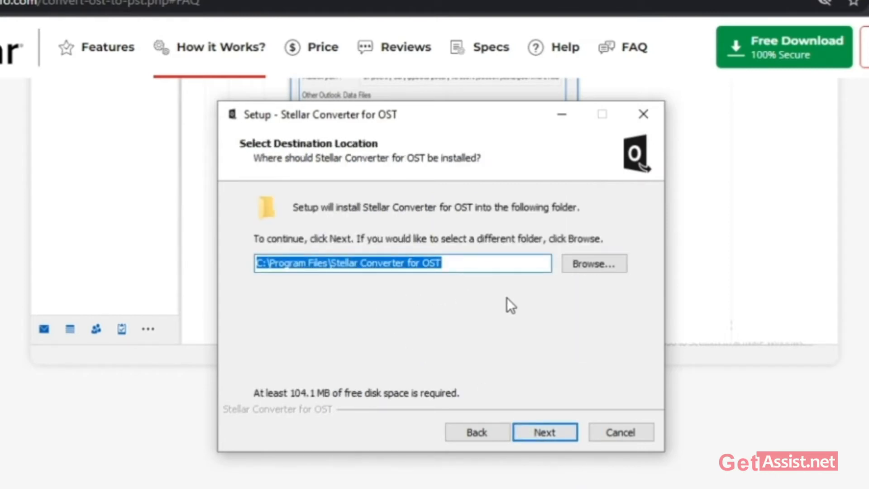
{"action": "left_click", "coordinate": [543, 431]}
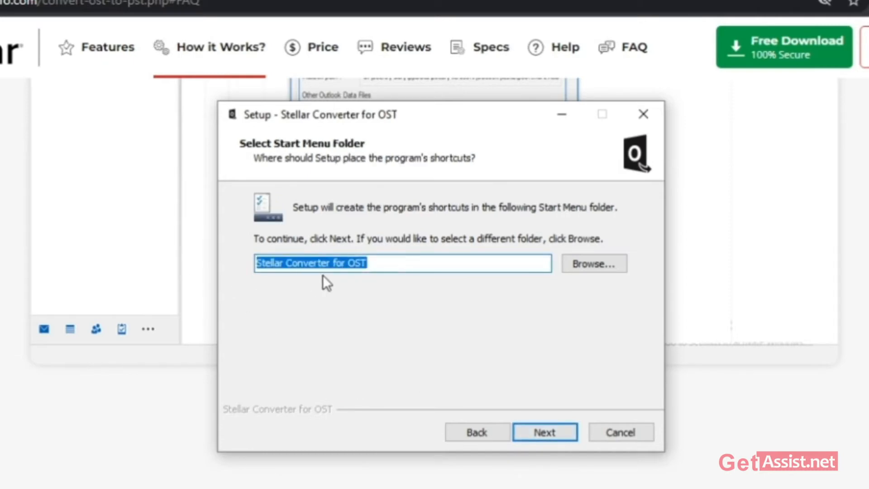
{"action": "left_click", "coordinate": [544, 432]}
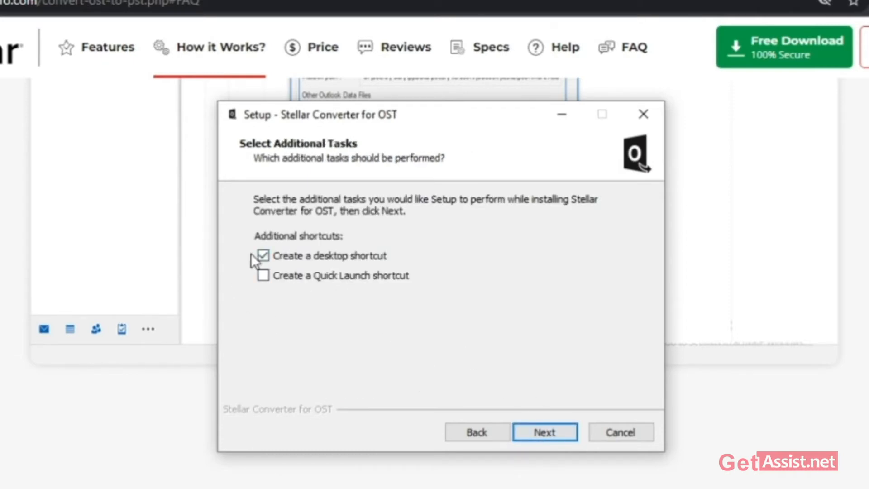
{"action": "left_click", "coordinate": [543, 432]}
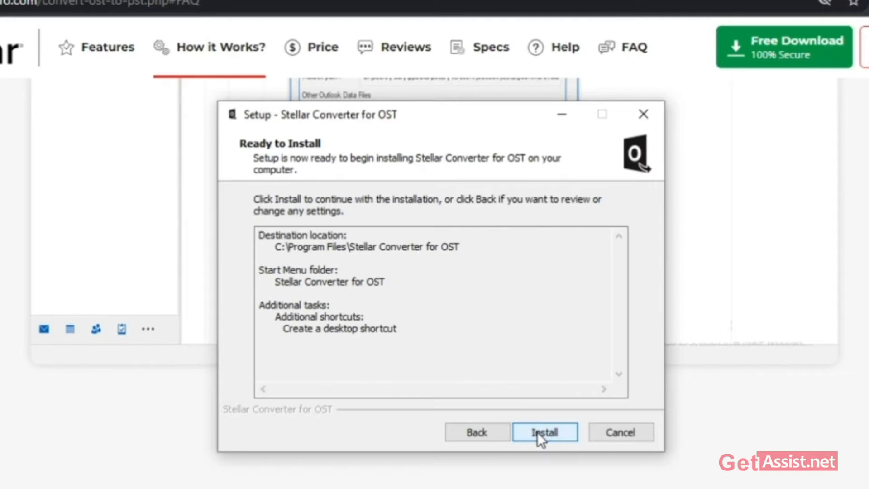
{"action": "left_click", "coordinate": [544, 432]}
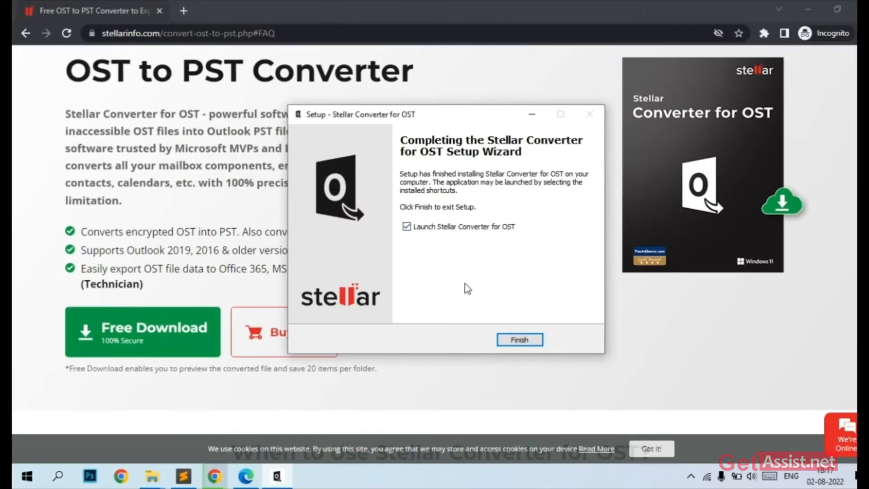
Finish setup with 'Launch Stellar Converter for OST' checked.
{"action": "left_click", "coordinate": [519, 339]}
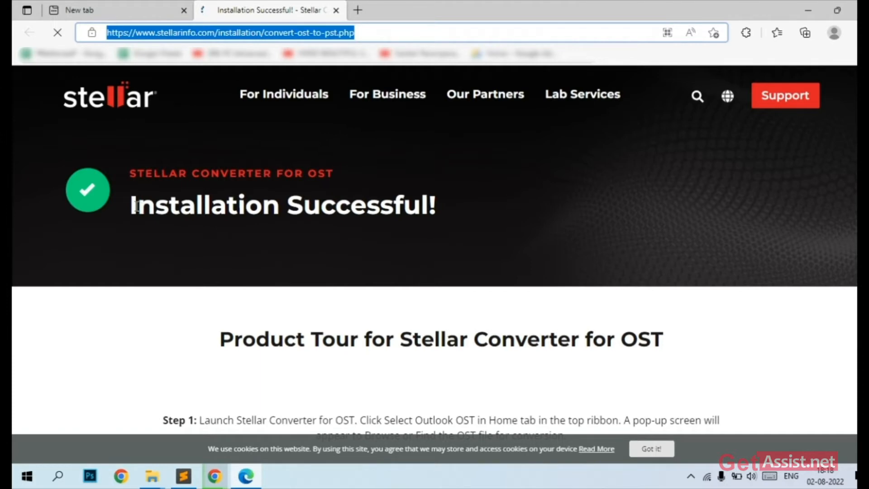
Scroll the Installation Successful page and open the installation guide in a new tab.
{"action": "scroll", "scroll_direction": "down", "scroll_amount": 3}
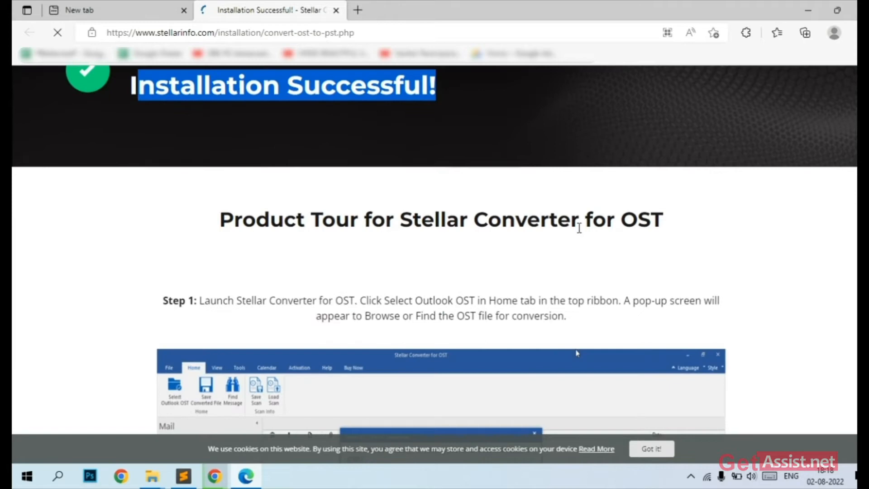
{"action": "scroll", "scroll_direction": "down", "scroll_amount": 3}
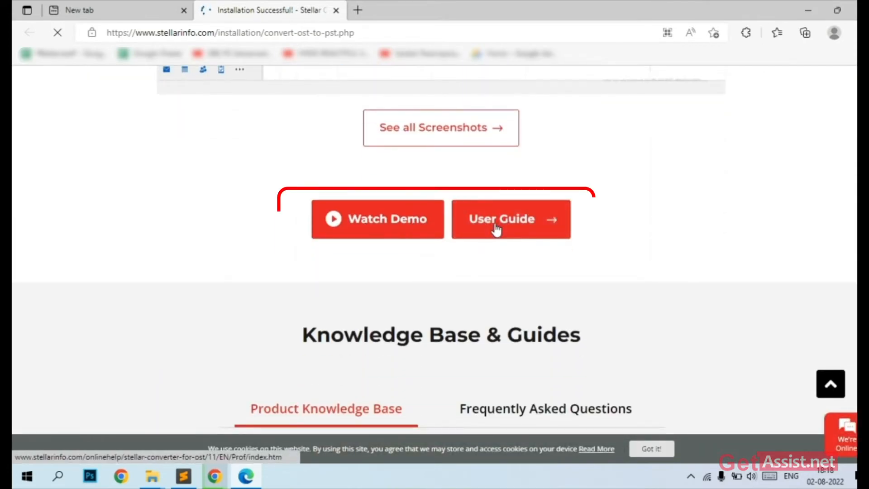
{"action": "left_click", "coordinate": [440, 127]}
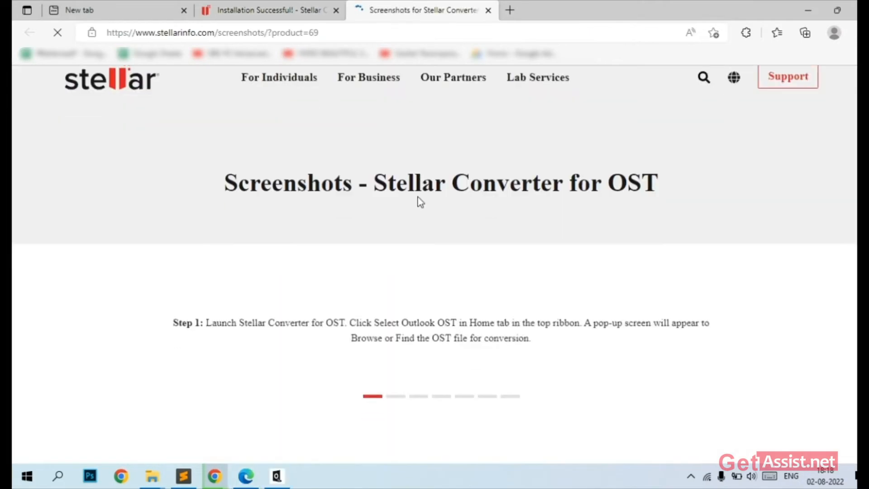
{"action": "scroll", "scroll_direction": "down", "scroll_amount": 3}
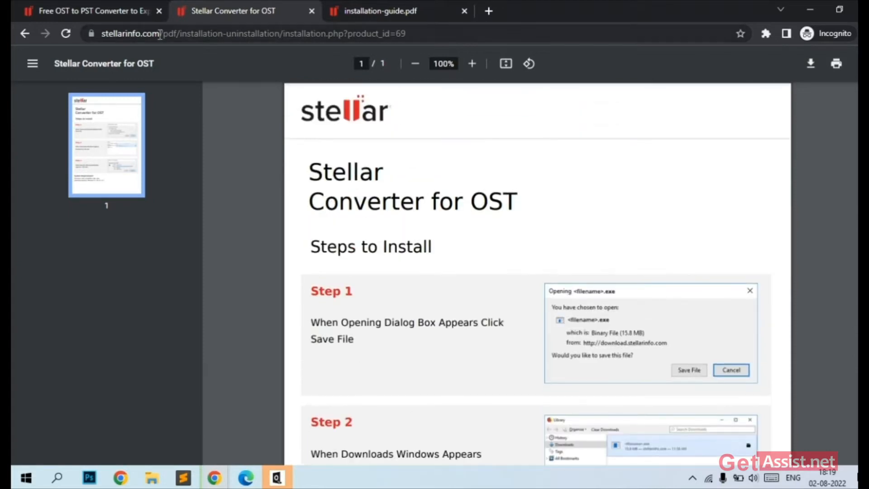
Scroll through the installation guide web page.
{"action": "left_click", "coordinate": [250, 33]}
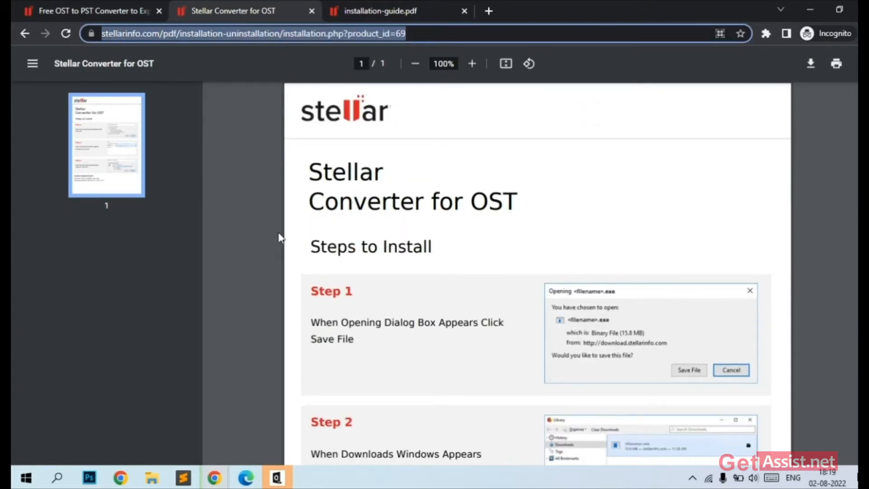
{"action": "scroll", "scroll_direction": "down", "scroll_amount": 3}
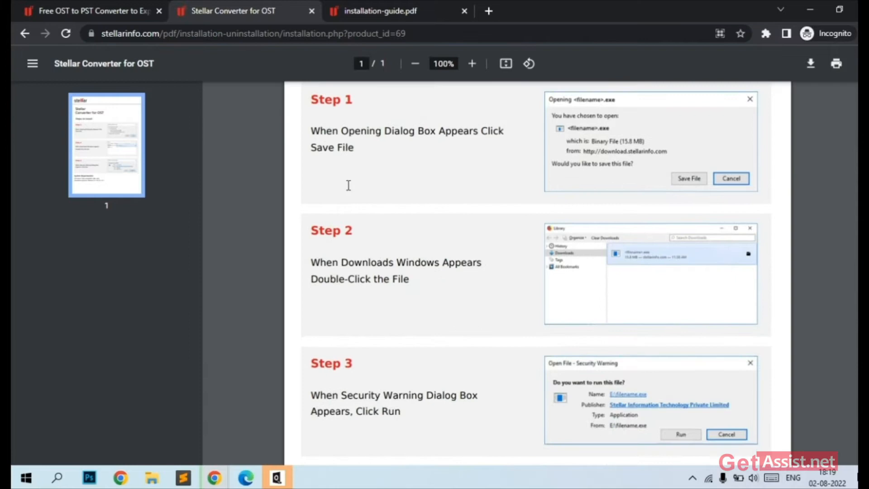
{"action": "scroll", "scroll_direction": "up", "scroll_amount": 3}
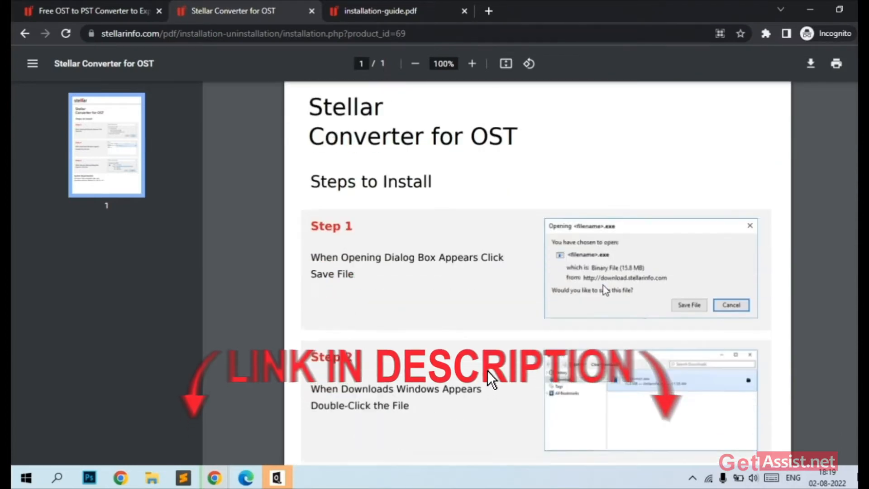
{"action": "scroll", "scroll_direction": "down", "scroll_amount": 3}
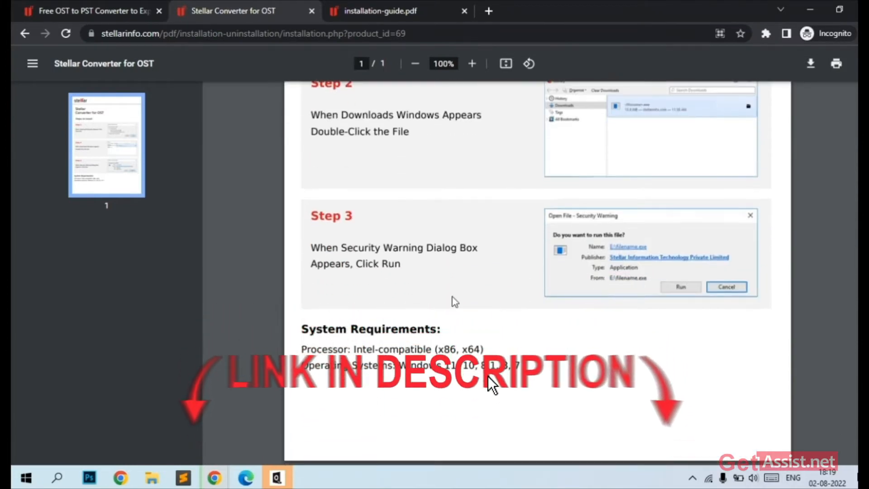
Browse the 28-page guide PDF back to page 2, then switch to Stellar Converter.
{"action": "left_click", "coordinate": [379, 10]}
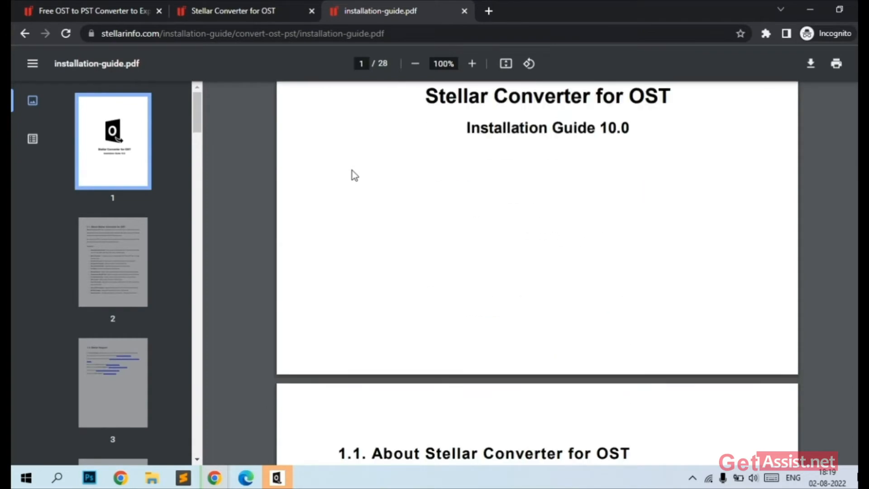
{"action": "scroll", "scroll_direction": "down", "scroll_amount": 3}
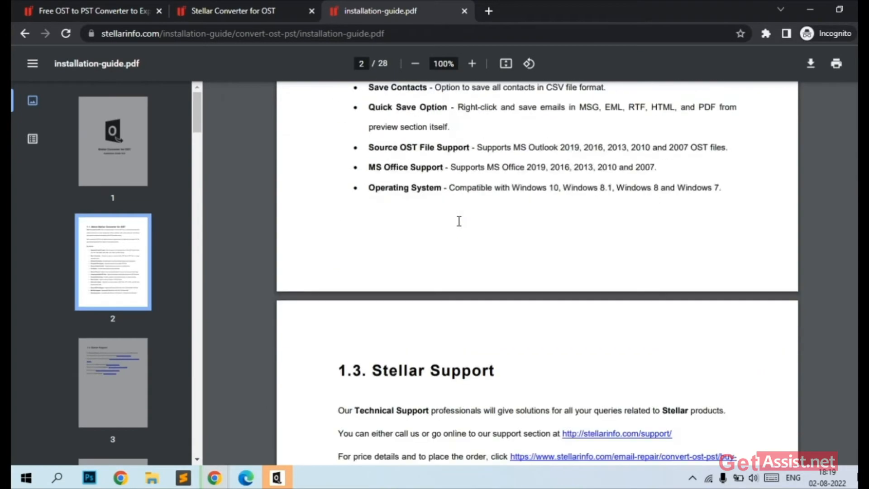
{"action": "scroll", "scroll_direction": "down", "scroll_amount": 3}
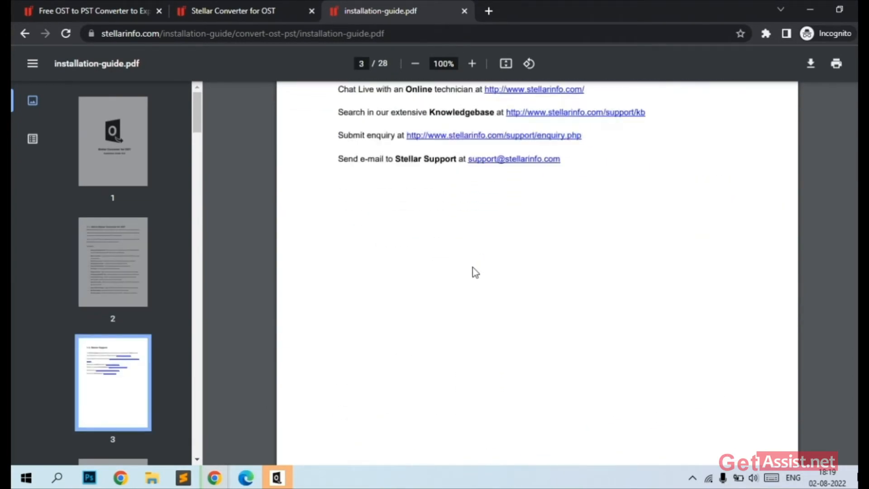
{"action": "scroll", "scroll_direction": "down", "scroll_amount": 3}
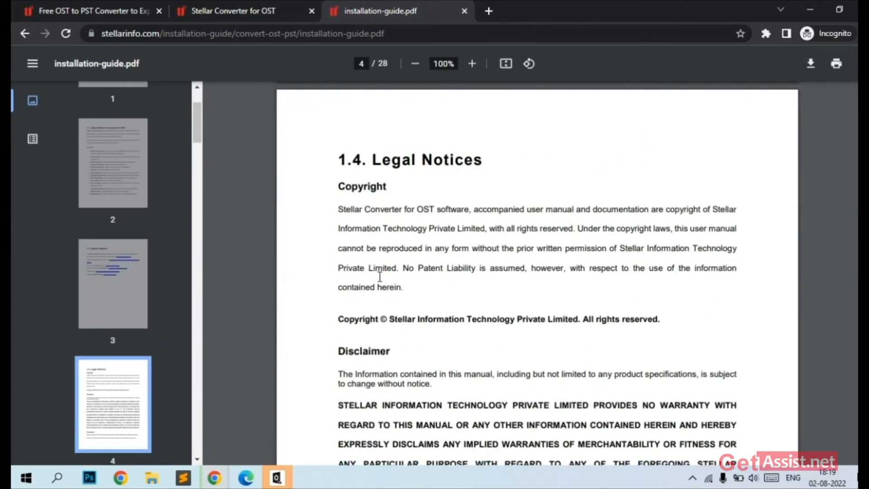
{"action": "scroll", "scroll_direction": "down", "scroll_amount": 3}
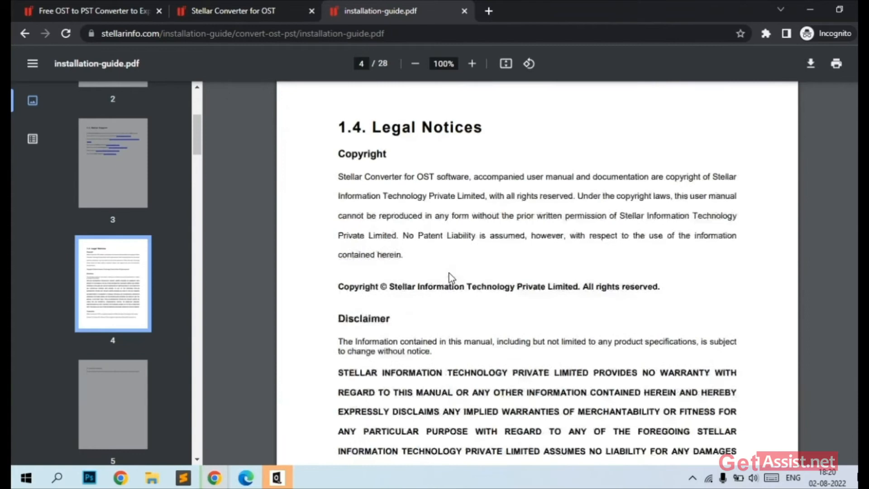
{"action": "left_click", "coordinate": [113, 140]}
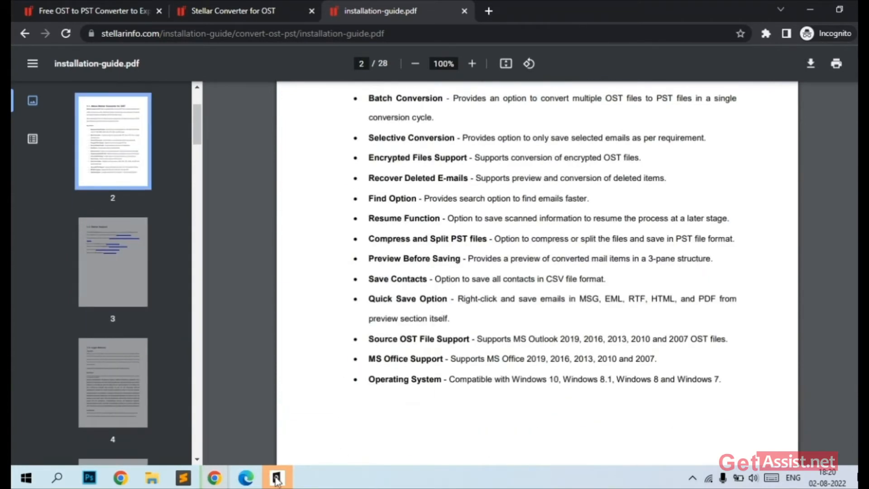
{"action": "left_click", "coordinate": [276, 476]}
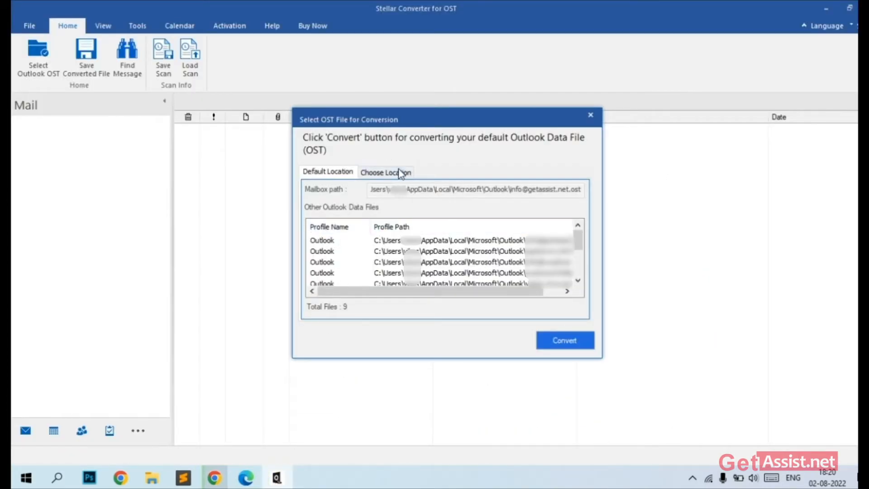
{"action": "mouse_move", "coordinate": [388, 176]}
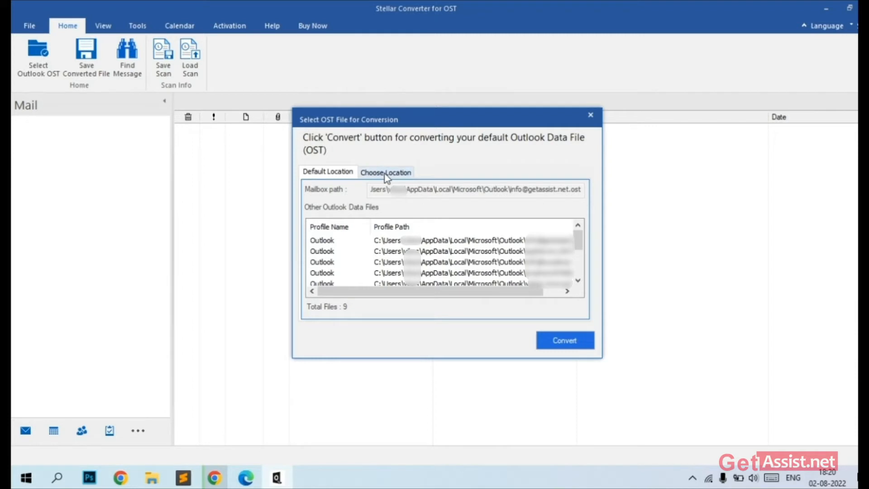
Browse to E:\OST Data via the Choose Location tab to find GetAssist_Data.
{"action": "left_click", "coordinate": [385, 172]}
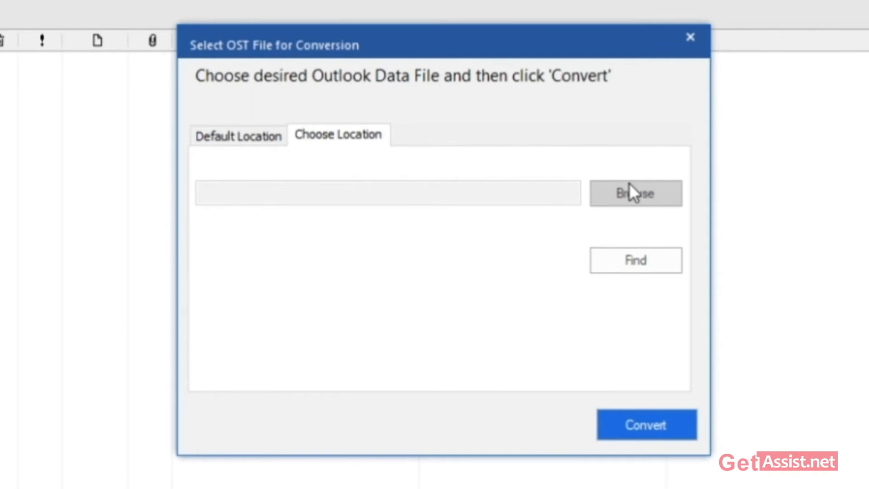
{"action": "left_click", "coordinate": [237, 136]}
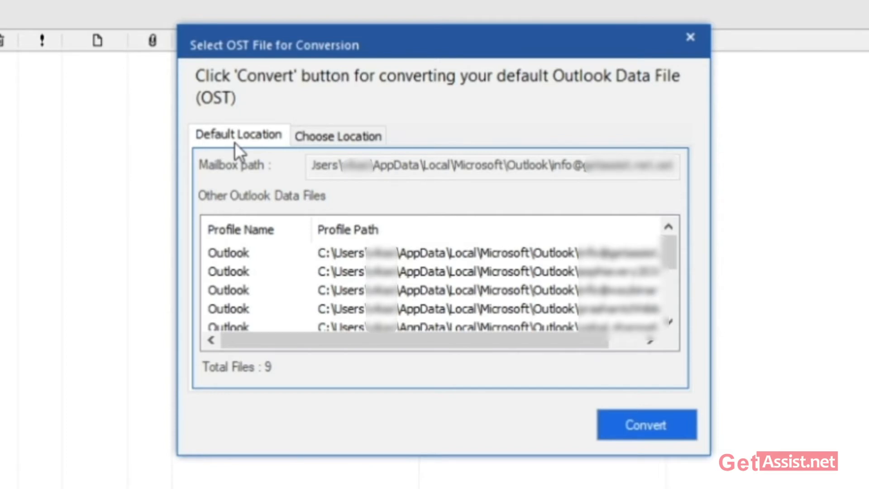
{"action": "left_click", "coordinate": [337, 135]}
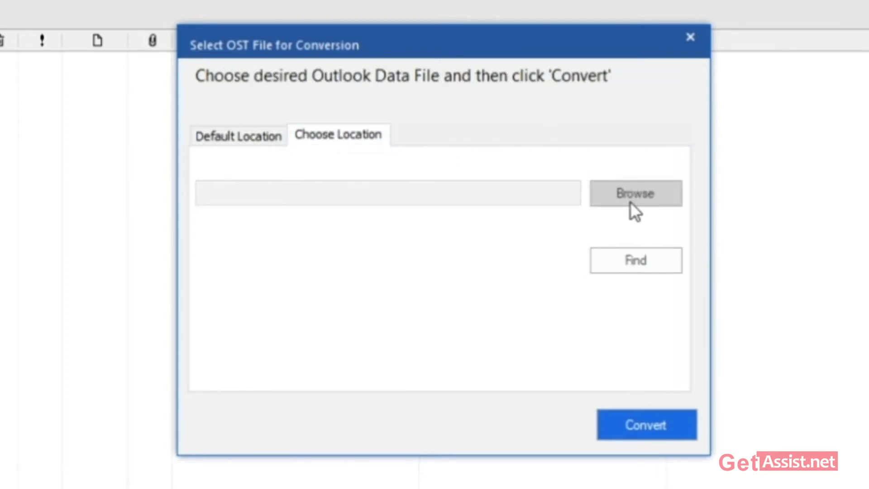
{"action": "left_click", "coordinate": [635, 194]}
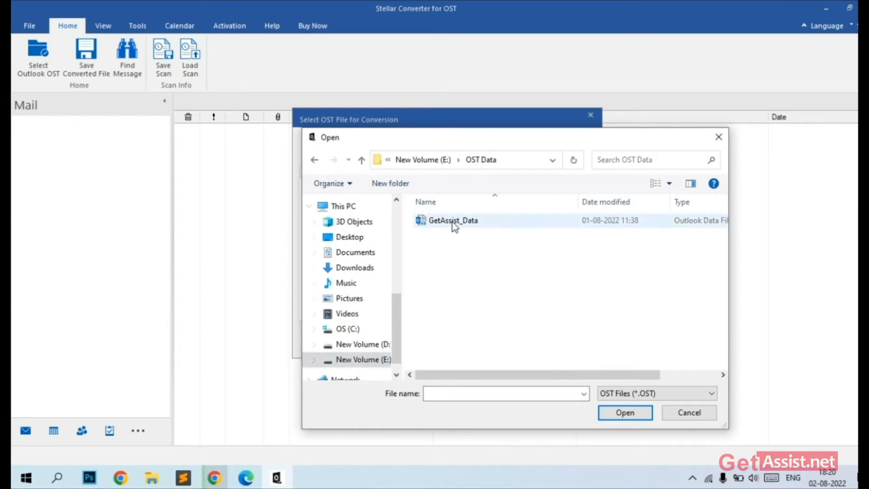
Load E:\OST Data\GetAssist_Data.ost and start converting it.
{"action": "left_click", "coordinate": [452, 220]}
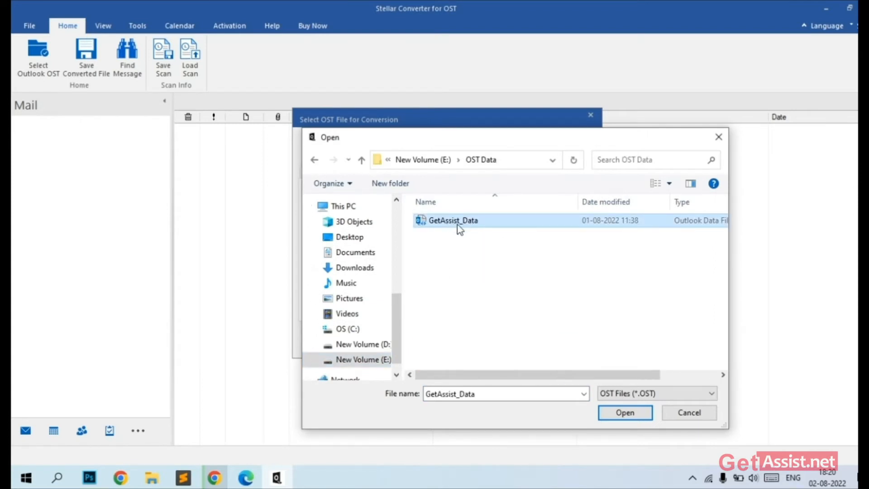
{"action": "left_click", "coordinate": [623, 412]}
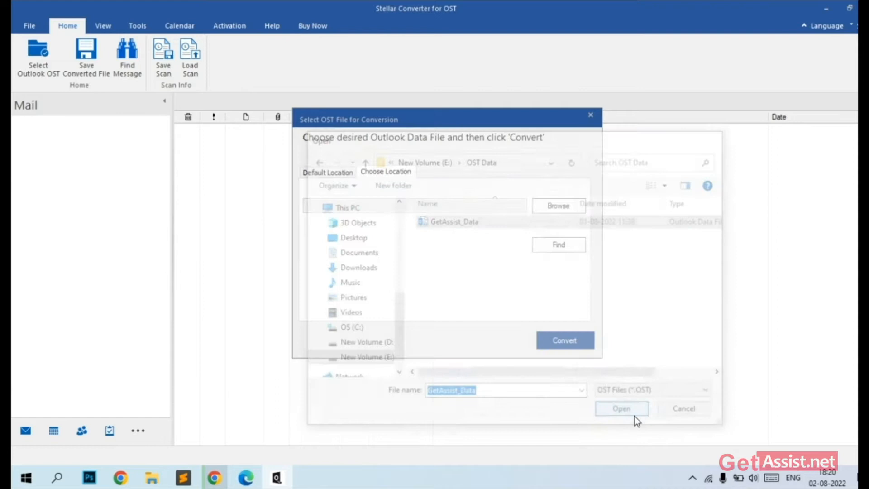
{"action": "left_click", "coordinate": [621, 408]}
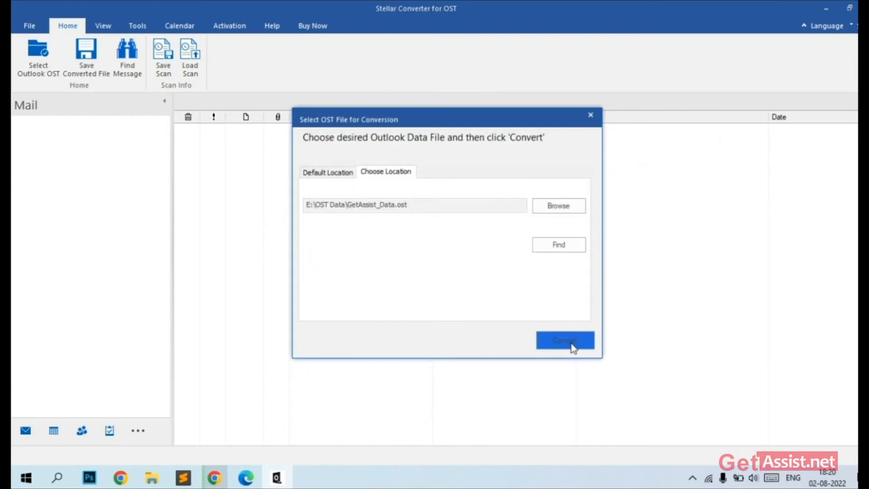
{"action": "left_click", "coordinate": [564, 339]}
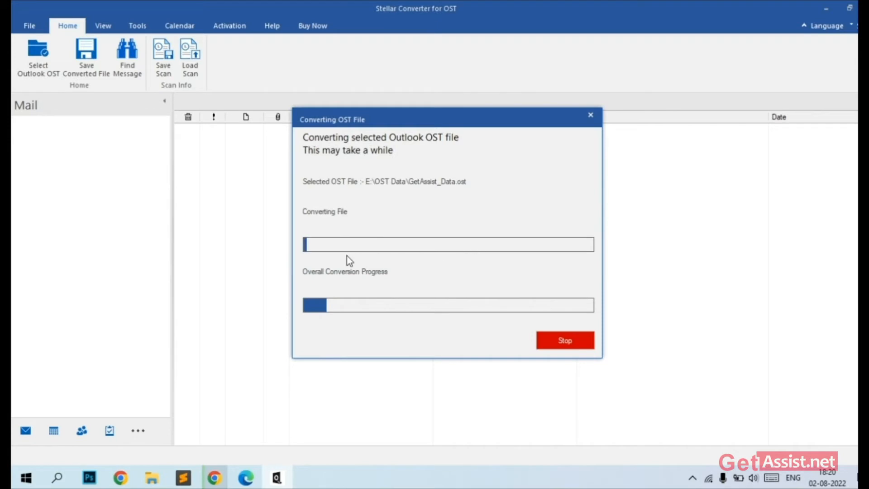
{"action": "mouse_move", "coordinate": [492, 264]}
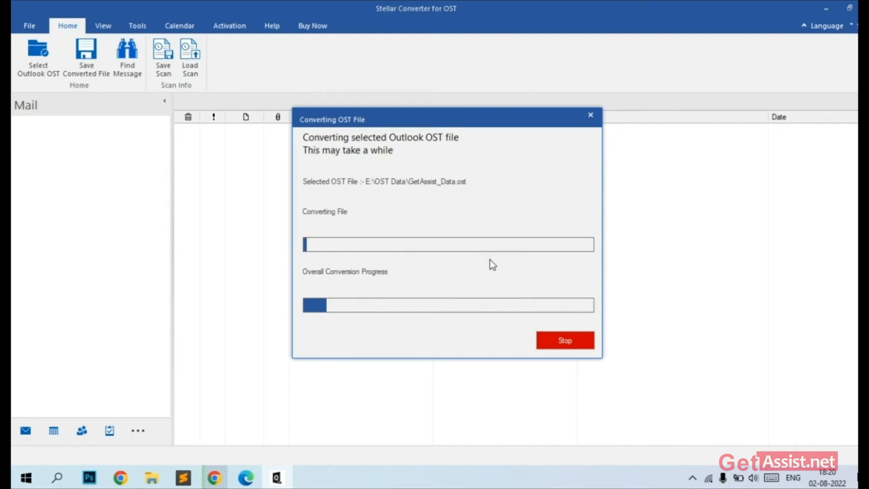
Let the OST conversion finish, listing the mailbox folder tree with 361 mail items.
{"action": "left_click", "coordinate": [564, 339]}
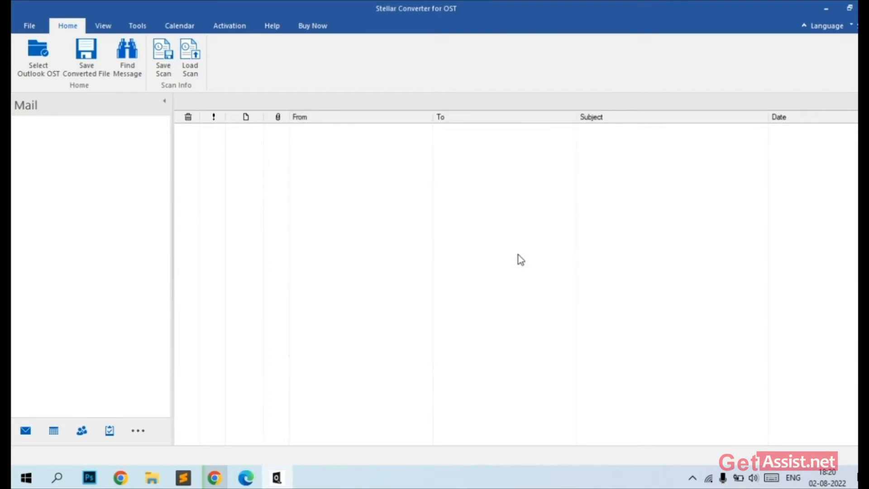
{"action": "left_click", "coordinate": [38, 55]}
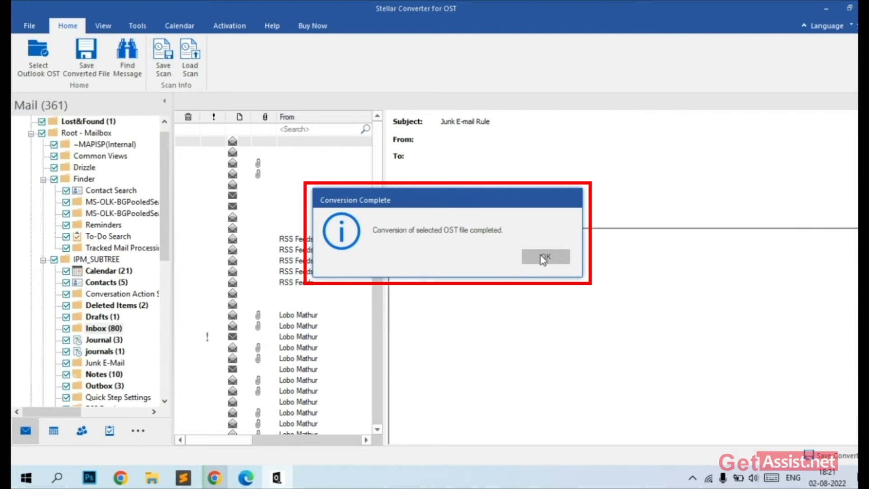
Dismiss the Conversion Complete notice and browse the converted Inbox messages.
{"action": "left_click", "coordinate": [545, 256]}
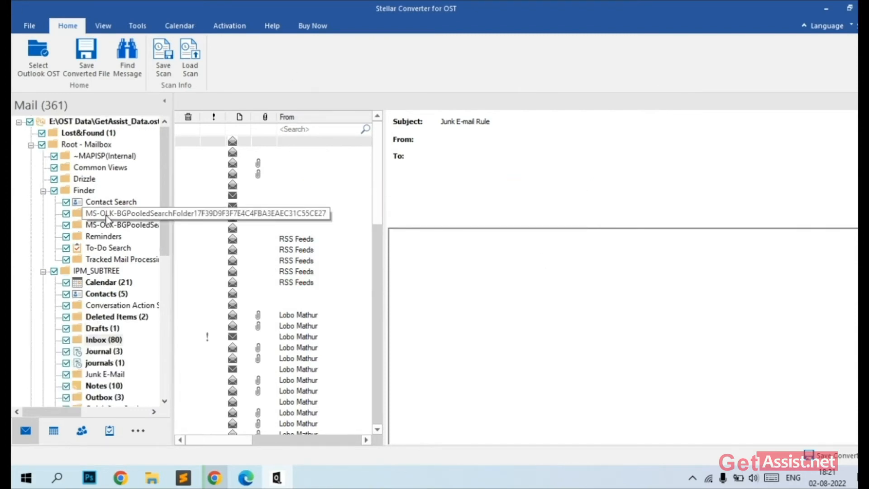
{"action": "left_click", "coordinate": [103, 339]}
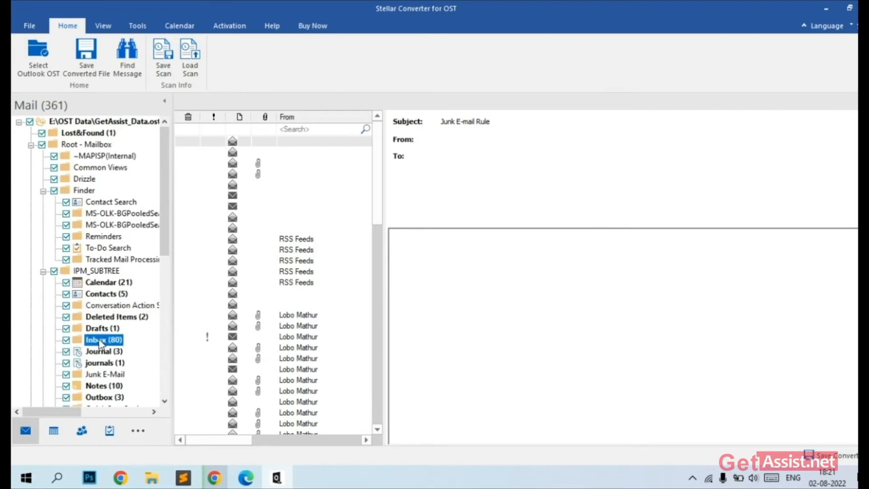
{"action": "scroll", "scroll_direction": "down", "scroll_amount": 3}
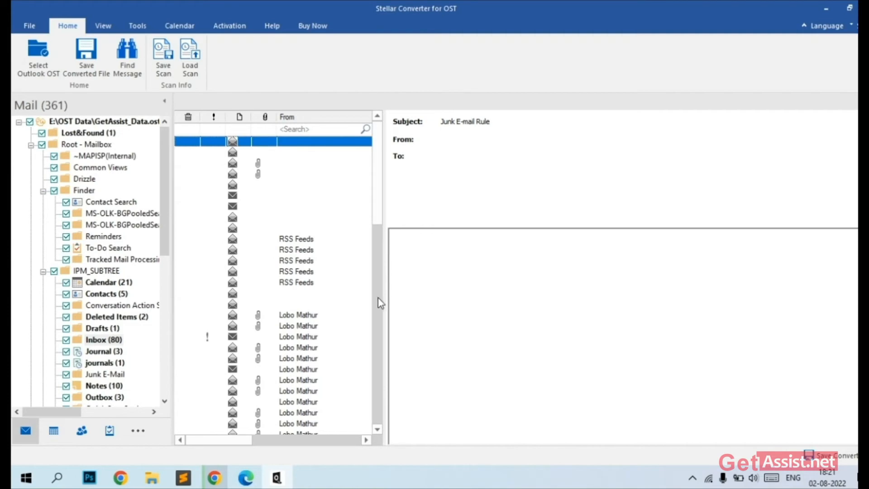
{"action": "mouse_move", "coordinate": [311, 246]}
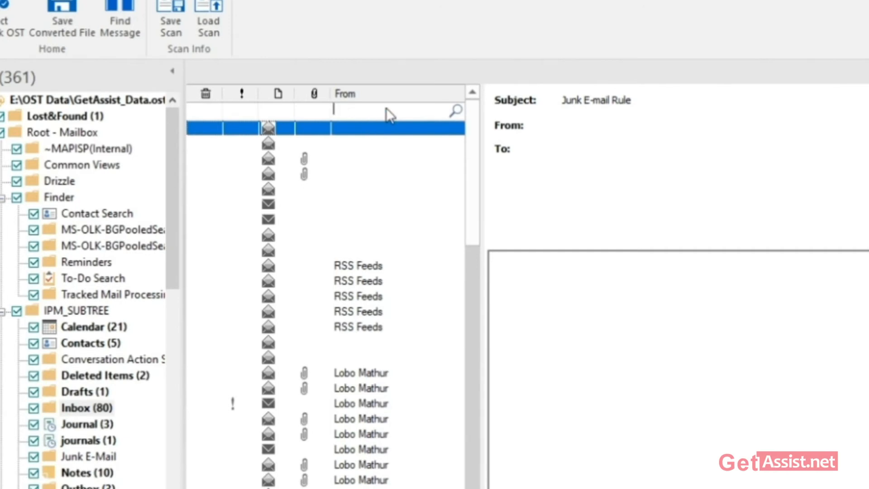
{"action": "type", "text": "Lobo"}
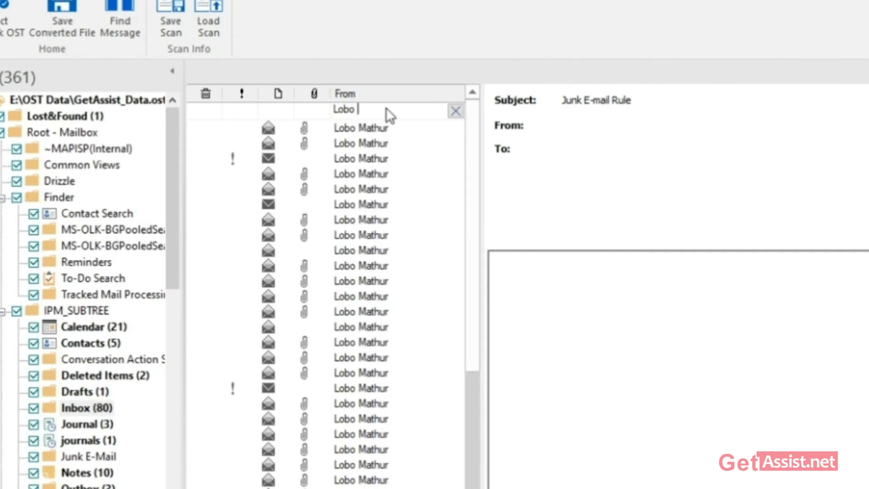
{"action": "type", "text": "Mathur"}
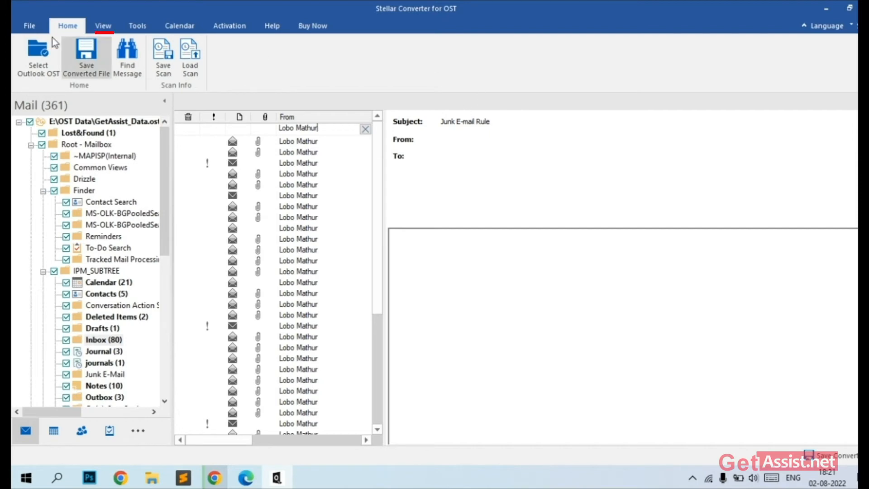
{"action": "mouse_move", "coordinate": [87, 67]}
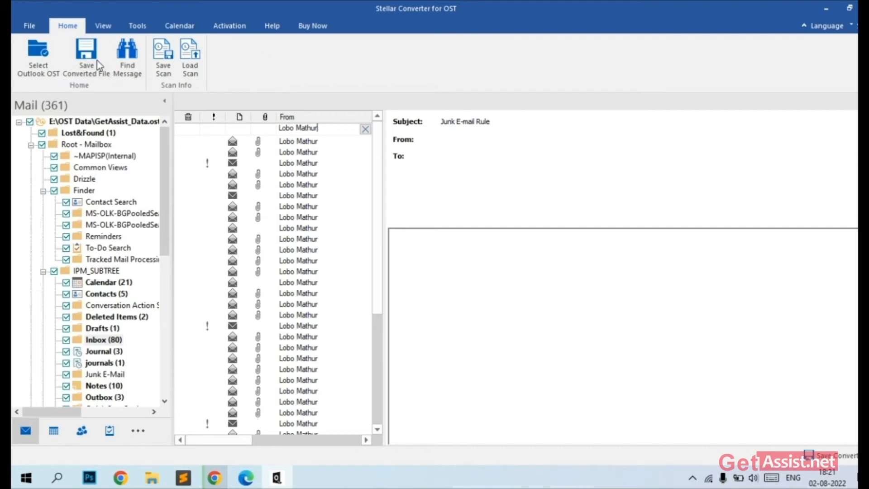
Save the converted mailbox as a PST in E:\OST Data, choosing Activate Later.
{"action": "left_click", "coordinate": [86, 59]}
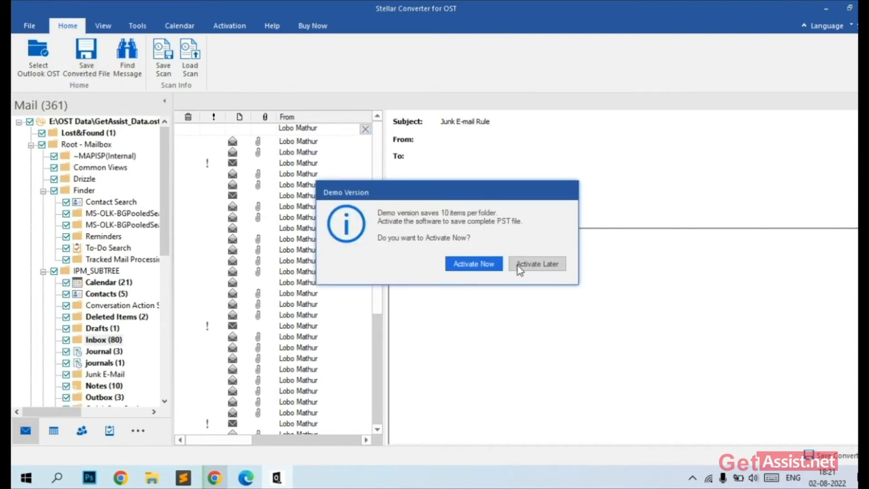
{"action": "left_click", "coordinate": [536, 263]}
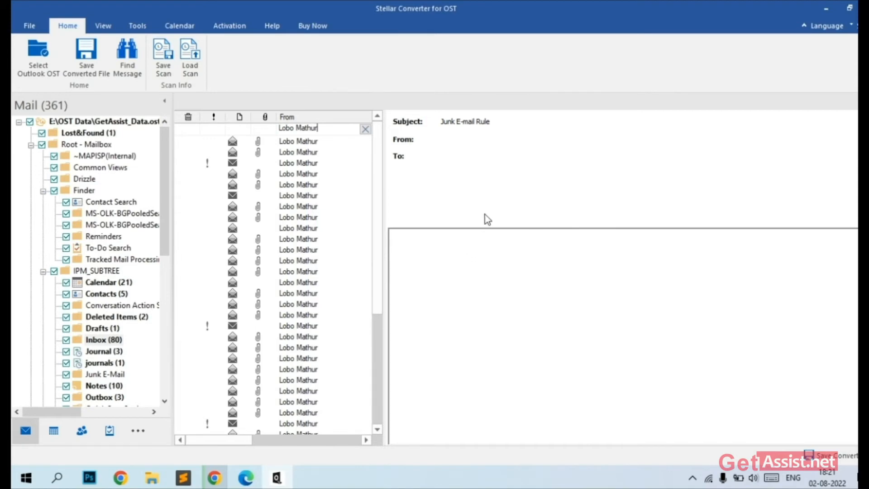
{"action": "mouse_move", "coordinate": [477, 209]}
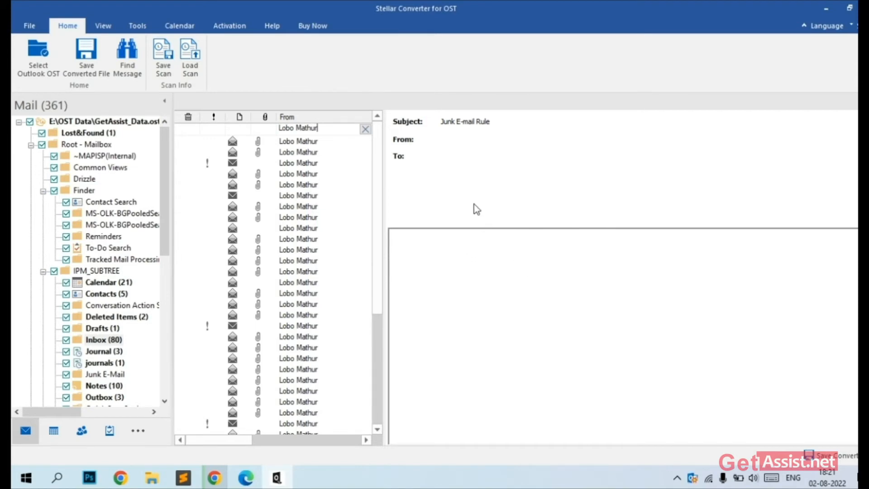
{"action": "left_click", "coordinate": [86, 55]}
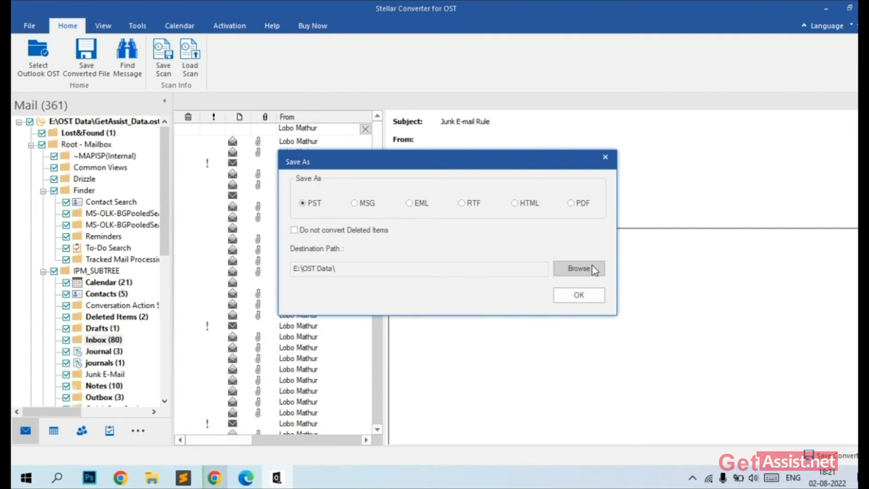
{"action": "left_click", "coordinate": [578, 294]}
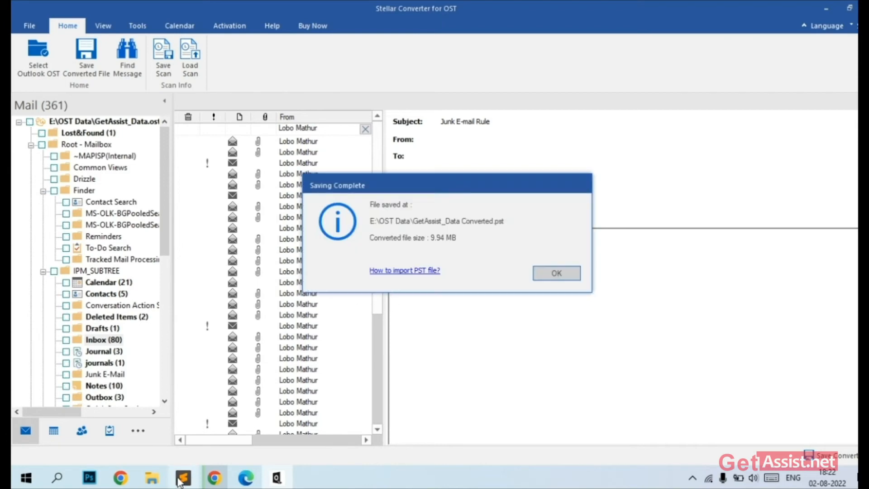
Open E:\OST Data and inspect the GetAssist_Data Converted and original GetAssist_Data files.
{"action": "left_click", "coordinate": [555, 272]}
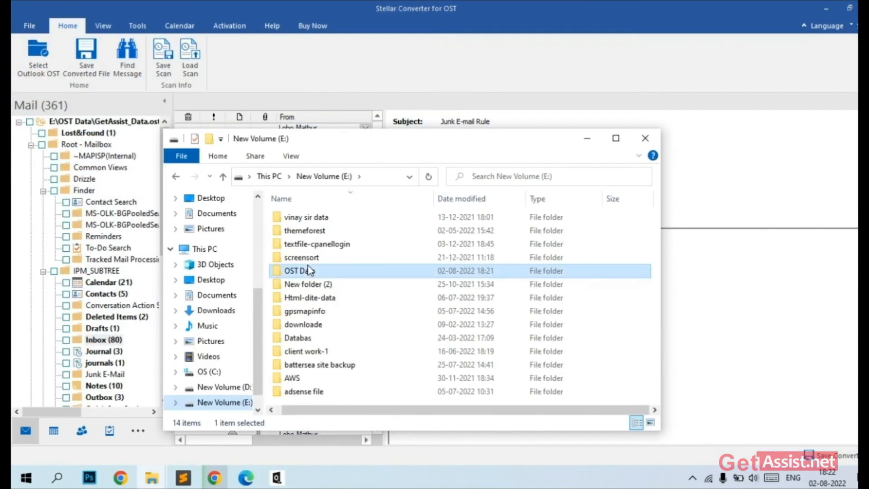
{"action": "double_click", "coordinate": [298, 270]}
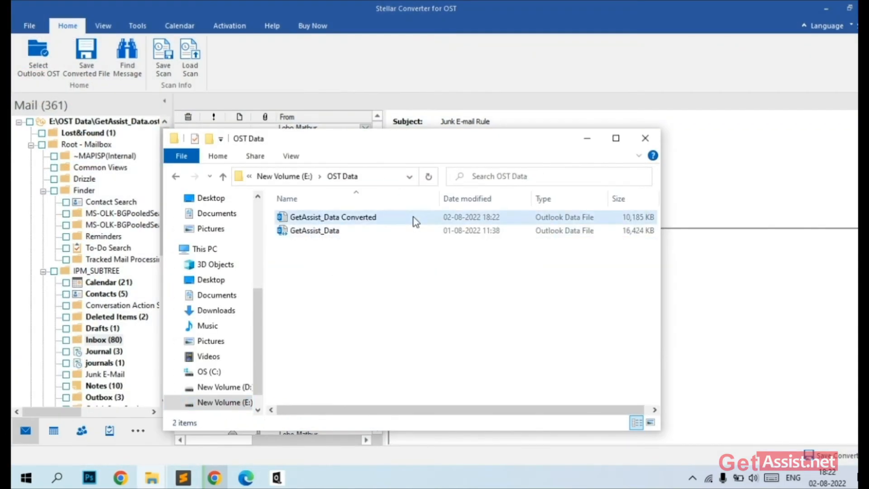
{"action": "right_click", "coordinate": [331, 216]}
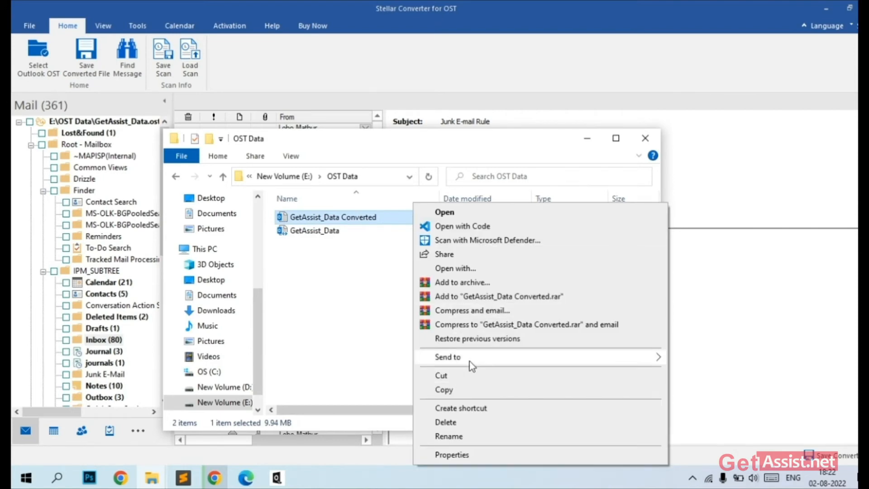
{"action": "left_click", "coordinate": [451, 454]}
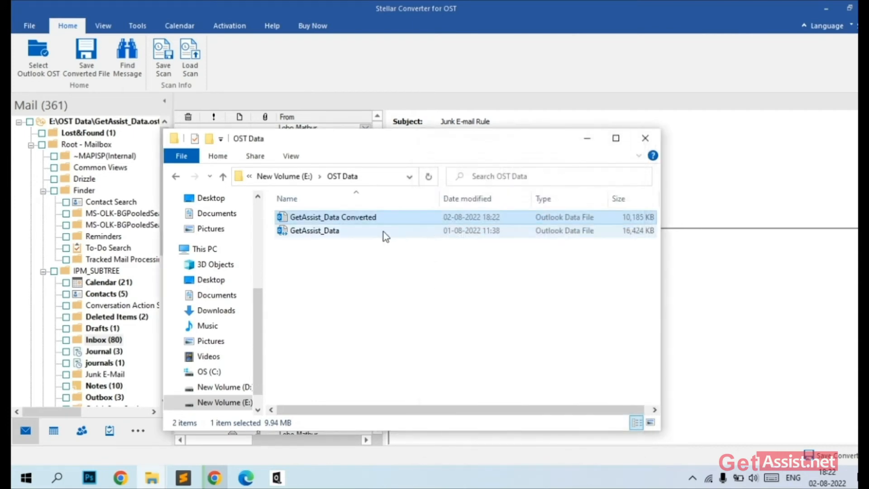
{"action": "right_click", "coordinate": [314, 230]}
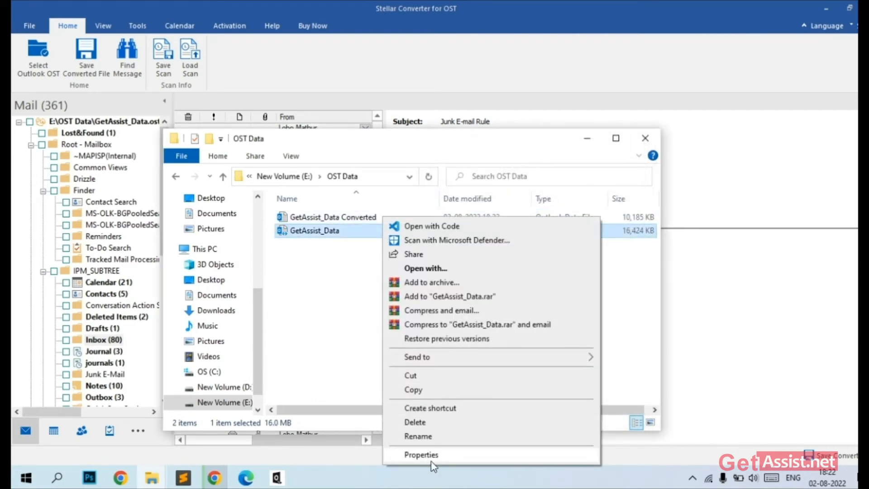
{"action": "left_click", "coordinate": [420, 454]}
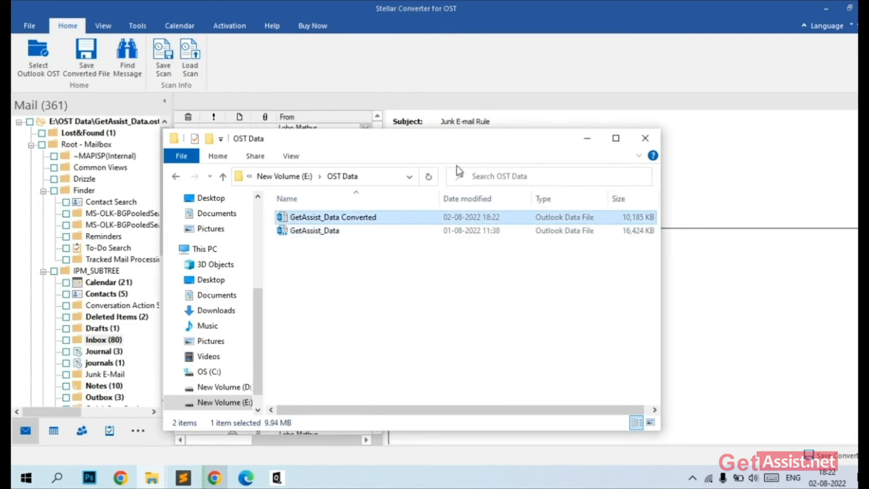
{"action": "mouse_move", "coordinate": [531, 278]}
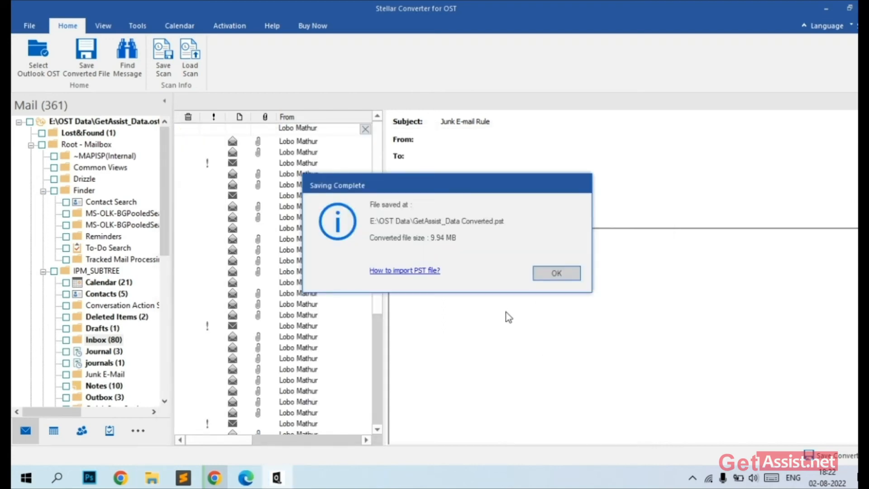
{"action": "mouse_move", "coordinate": [405, 276]}
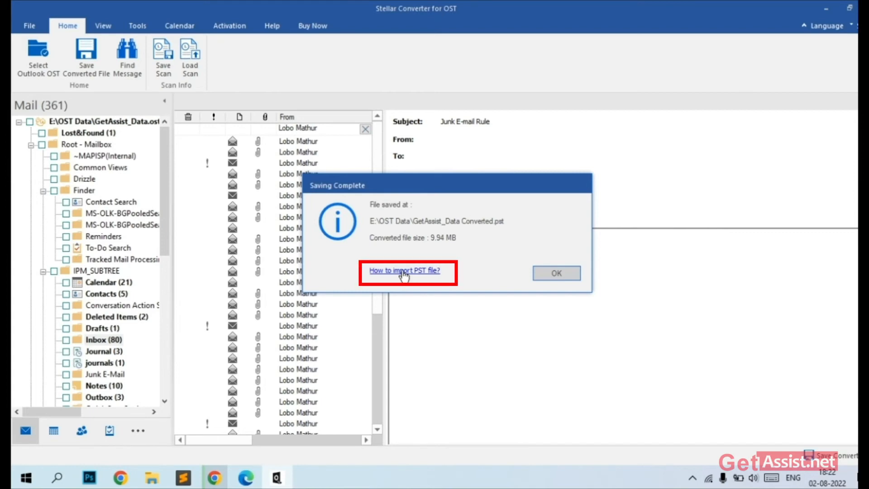
Follow the 'How to import PST file?' link in the Saving Complete dialog.
{"action": "left_click", "coordinate": [404, 270]}
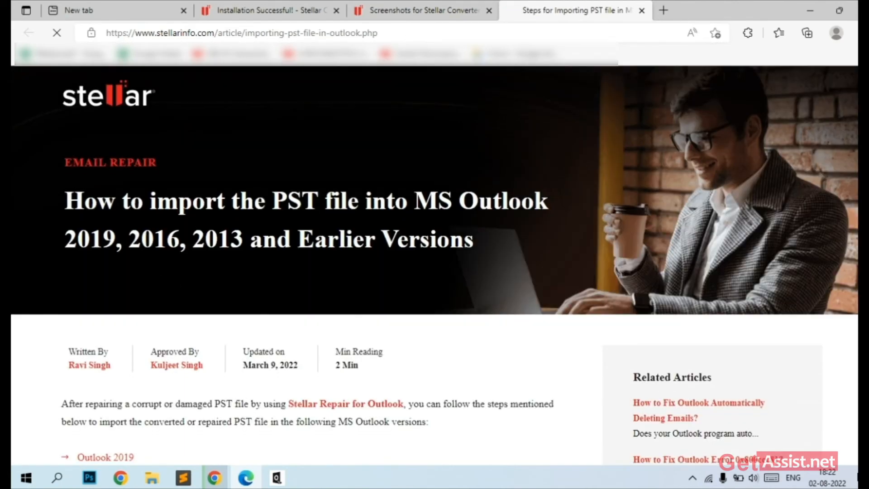
Read through the article's PST import steps, then bring Microsoft Outlook forward.
{"action": "scroll", "scroll_direction": "down", "scroll_amount": 3}
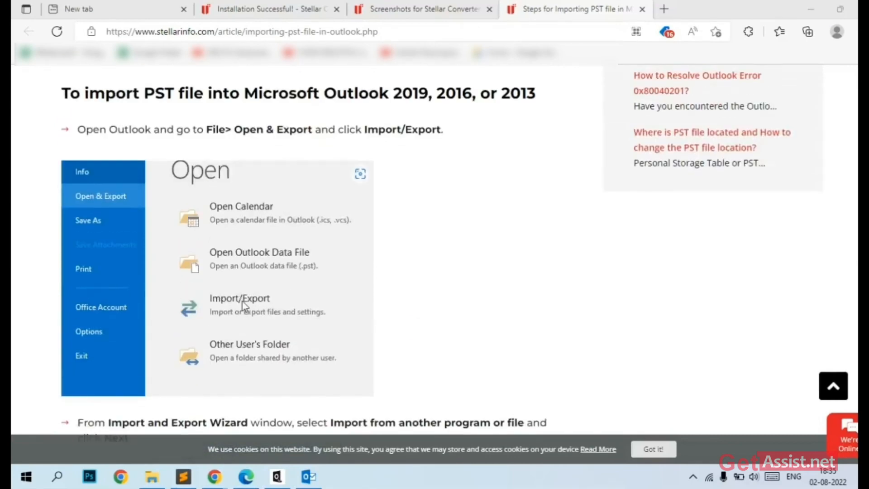
{"action": "scroll", "scroll_direction": "down", "scroll_amount": 3}
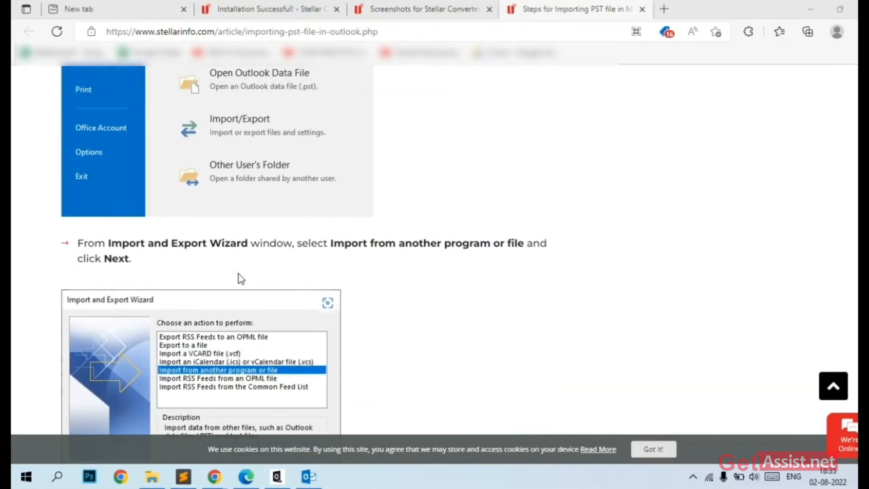
{"action": "scroll", "scroll_direction": "up", "scroll_amount": 3}
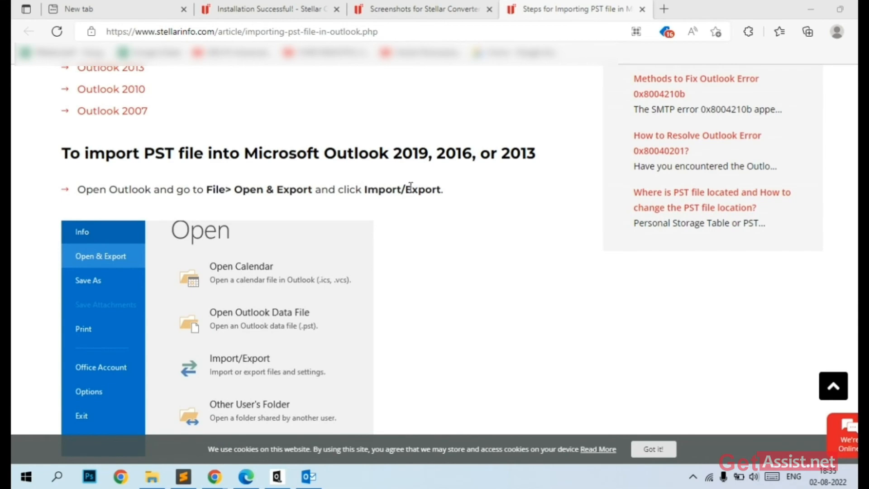
{"action": "scroll", "scroll_direction": "down", "scroll_amount": 3}
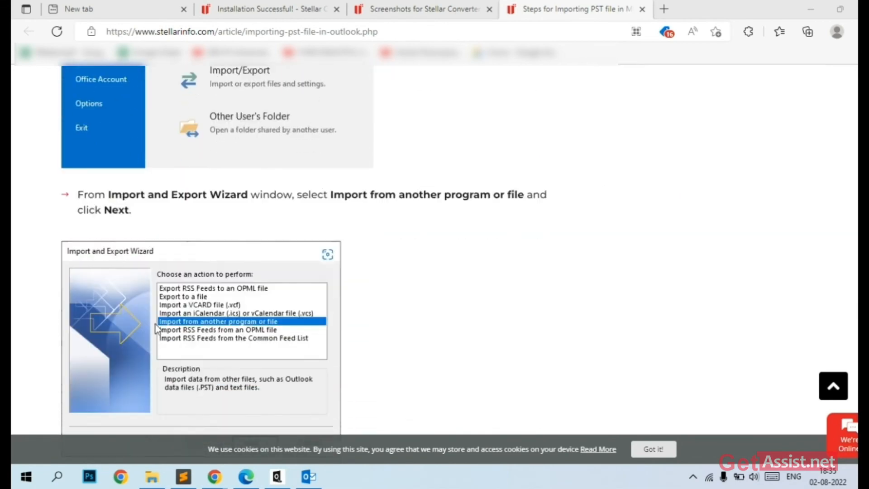
{"action": "scroll", "scroll_direction": "down", "scroll_amount": 3}
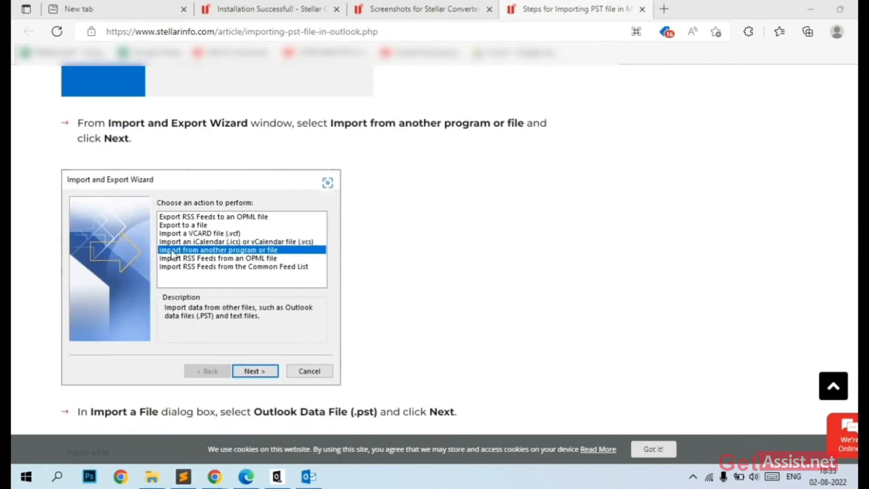
{"action": "scroll", "scroll_direction": "down", "scroll_amount": 3}
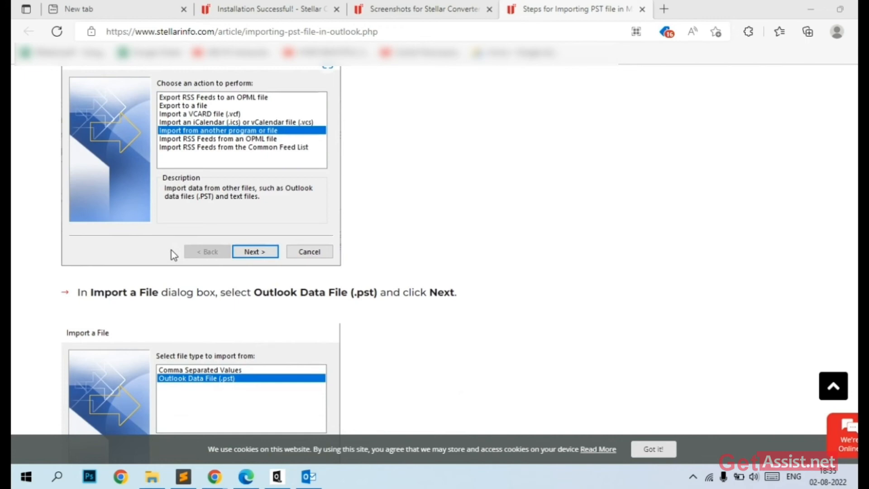
{"action": "scroll", "scroll_direction": "down", "scroll_amount": 3}
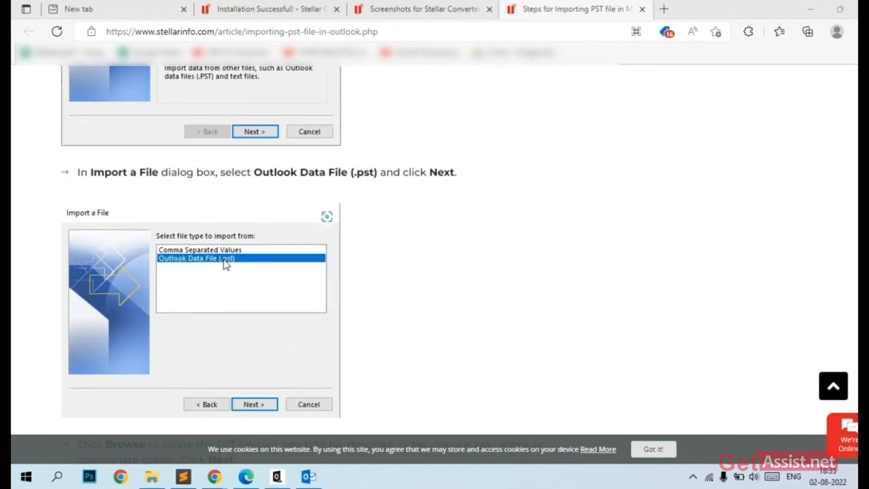
{"action": "left_click", "coordinate": [241, 32]}
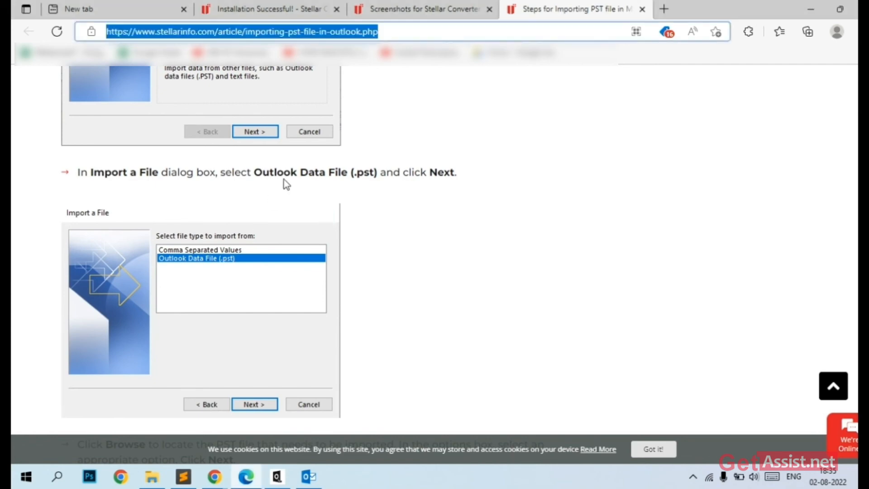
{"action": "left_click", "coordinate": [307, 476]}
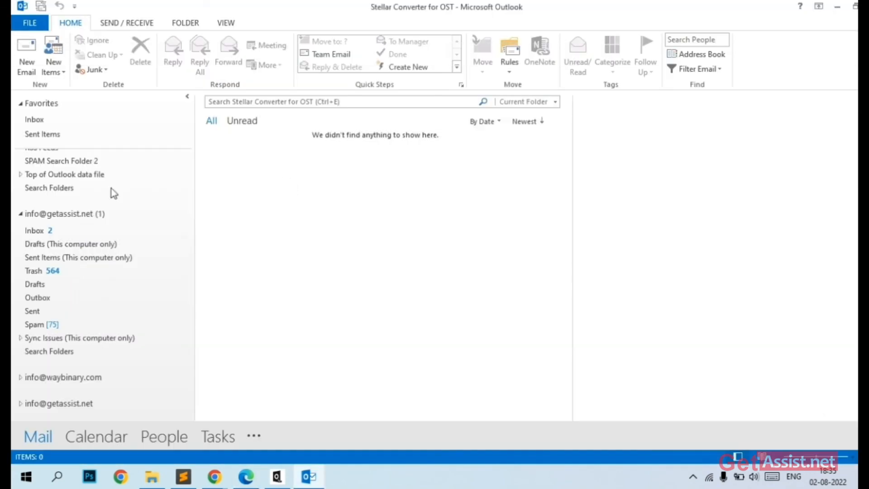
Start Outlook's Import/Export wizard for an Outlook Data File (.pst) and browse for it.
{"action": "left_click", "coordinate": [30, 22]}
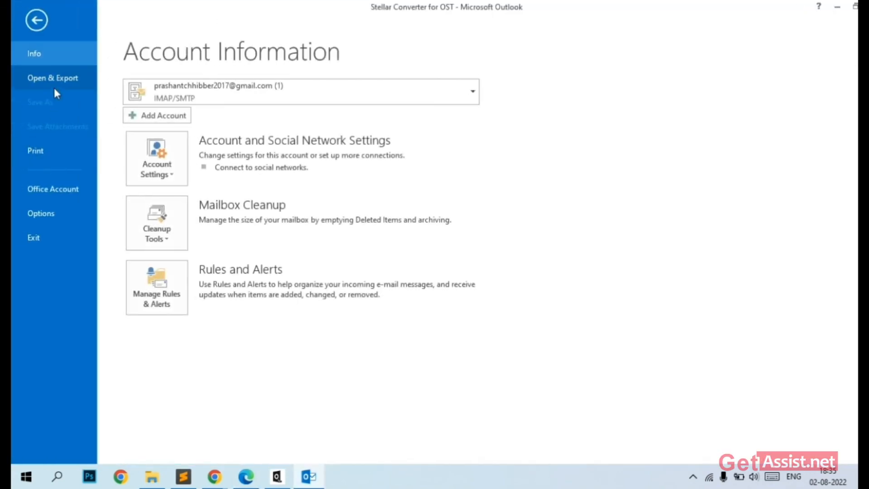
{"action": "left_click", "coordinate": [52, 78]}
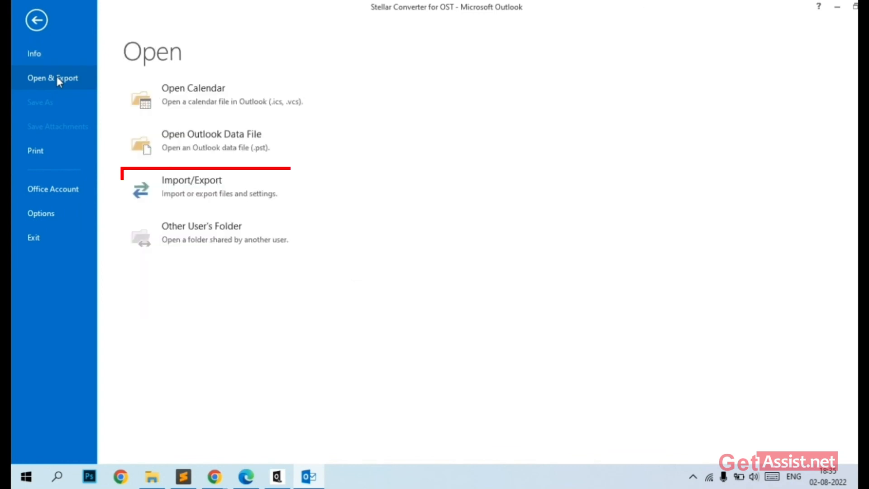
{"action": "left_click", "coordinate": [36, 19]}
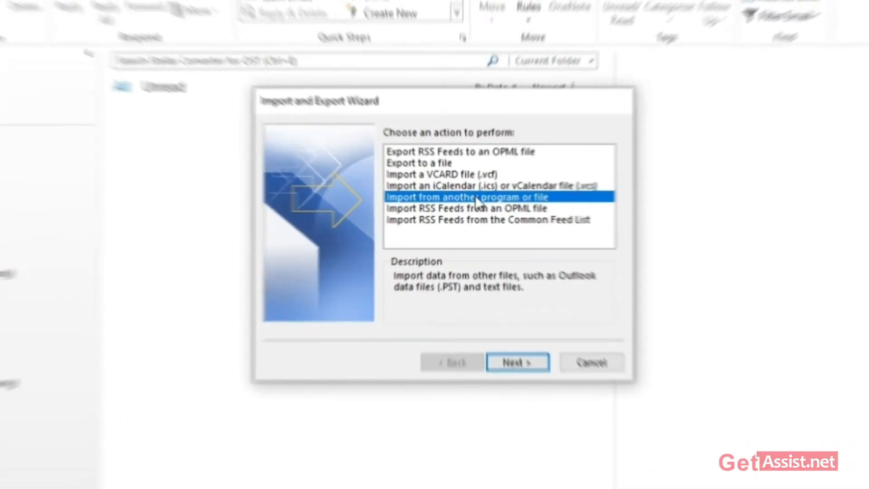
{"action": "left_click", "coordinate": [516, 361]}
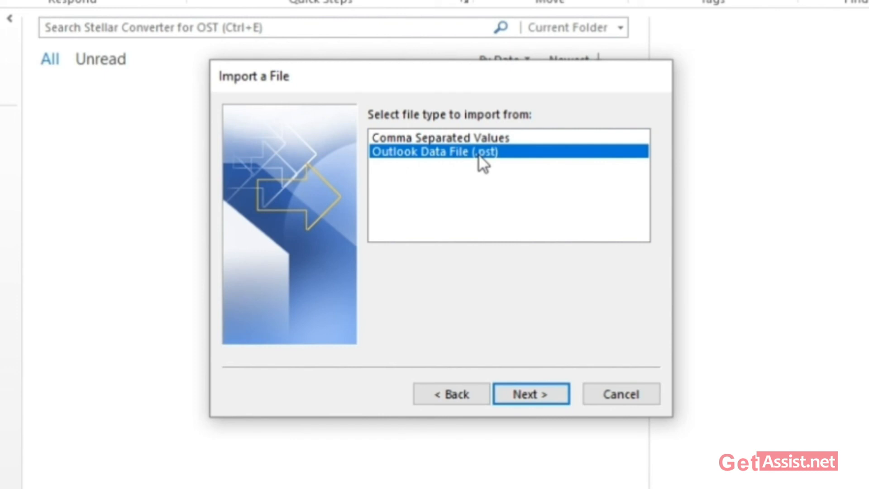
{"action": "left_click", "coordinate": [530, 394]}
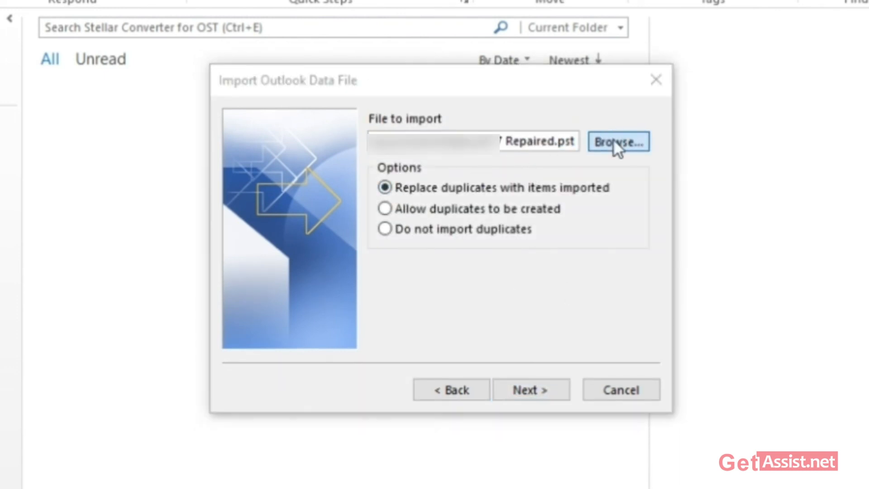
{"action": "left_click", "coordinate": [617, 142]}
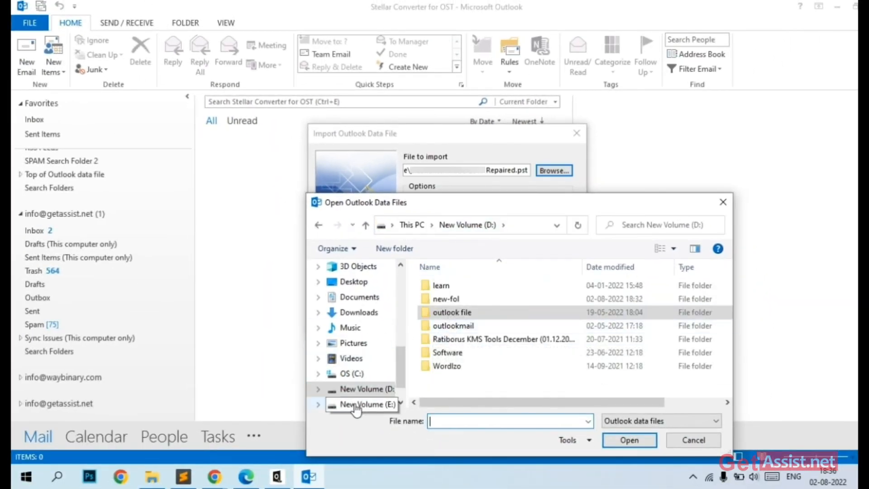
Import E:\OST Data\GetAssist_Data Converted into Outlook and view its Inbox.
{"action": "left_click", "coordinate": [362, 404]}
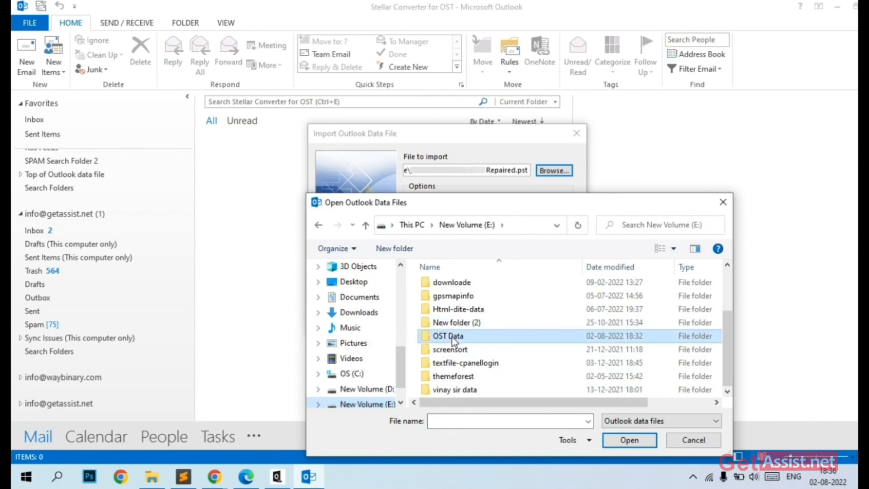
{"action": "double_click", "coordinate": [447, 335]}
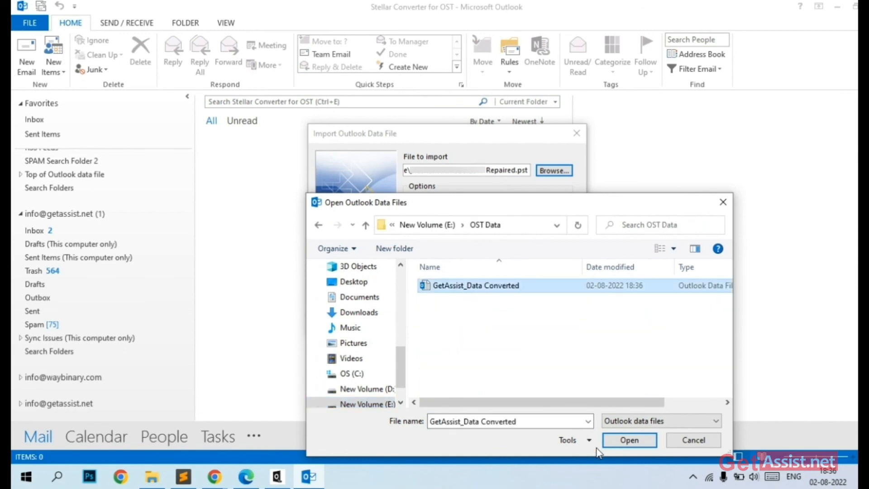
{"action": "left_click", "coordinate": [628, 439]}
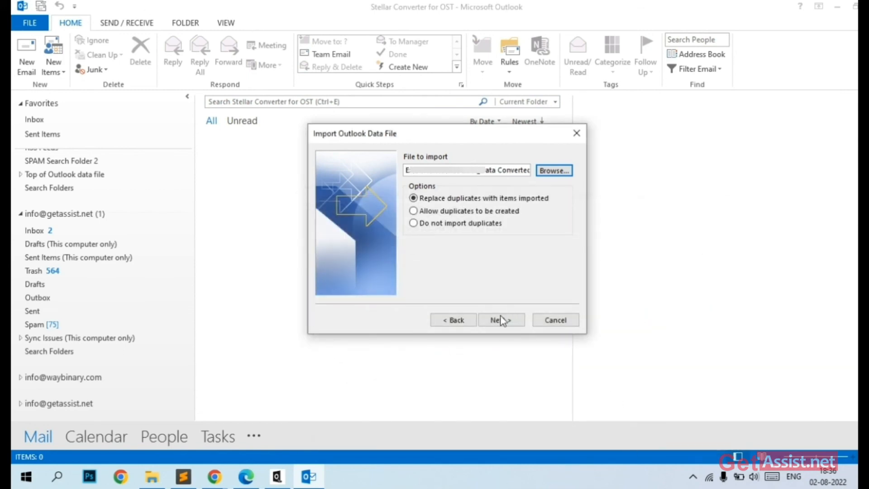
{"action": "left_click", "coordinate": [498, 319]}
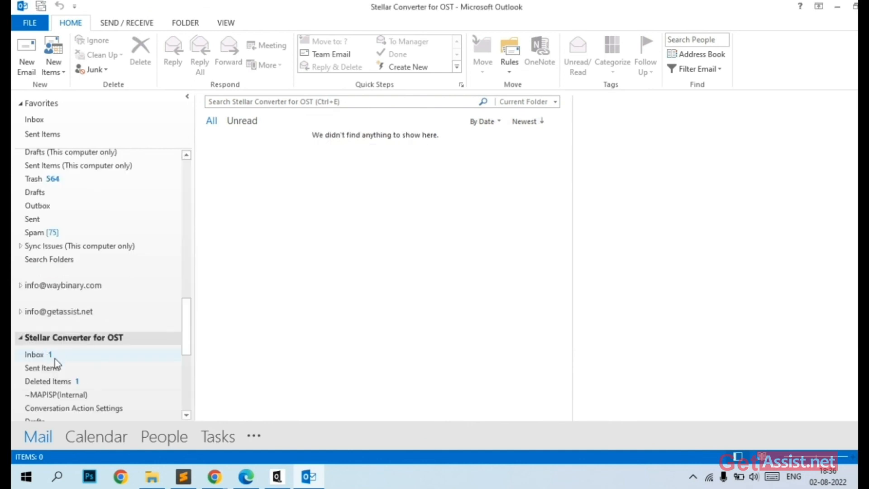
{"action": "left_click", "coordinate": [35, 354]}
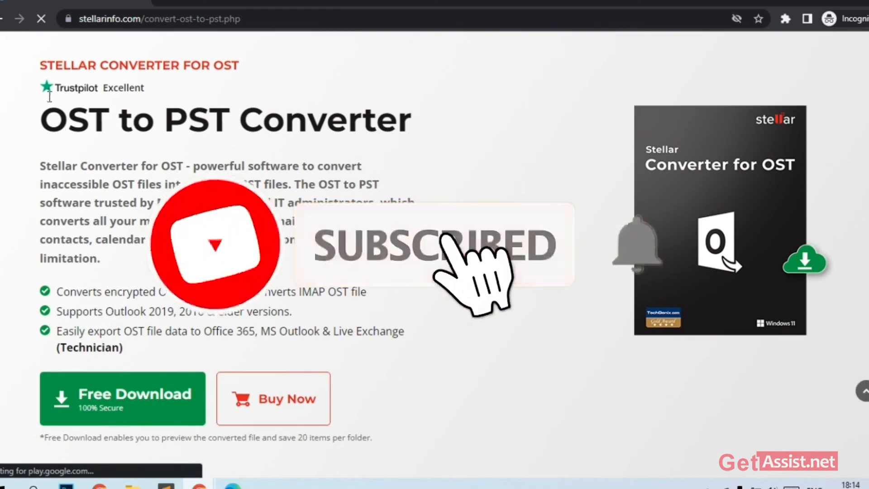
Scroll down Stellar's OST to PST Converter product page.
{"action": "scroll", "scroll_direction": "down", "scroll_amount": 3}
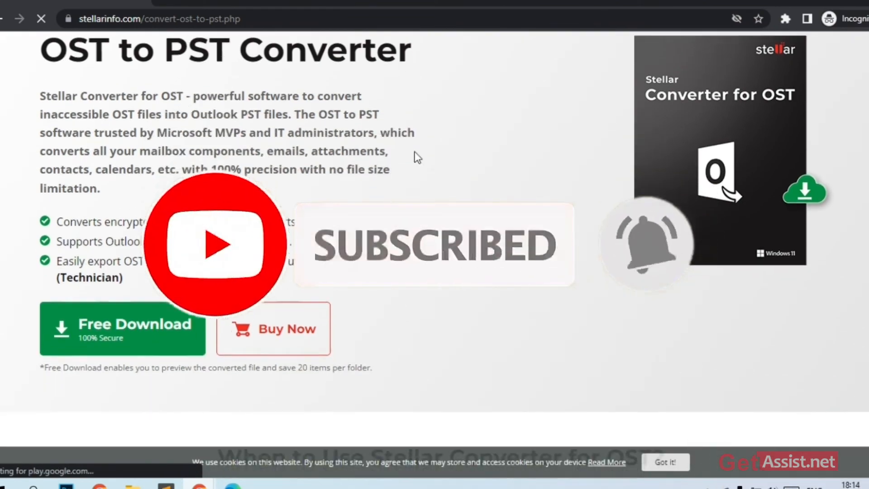